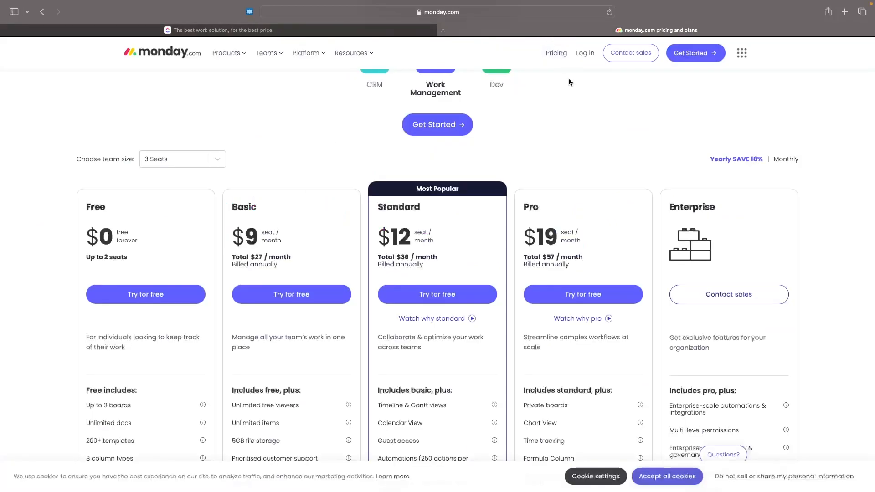
mouse_move(579, 98)
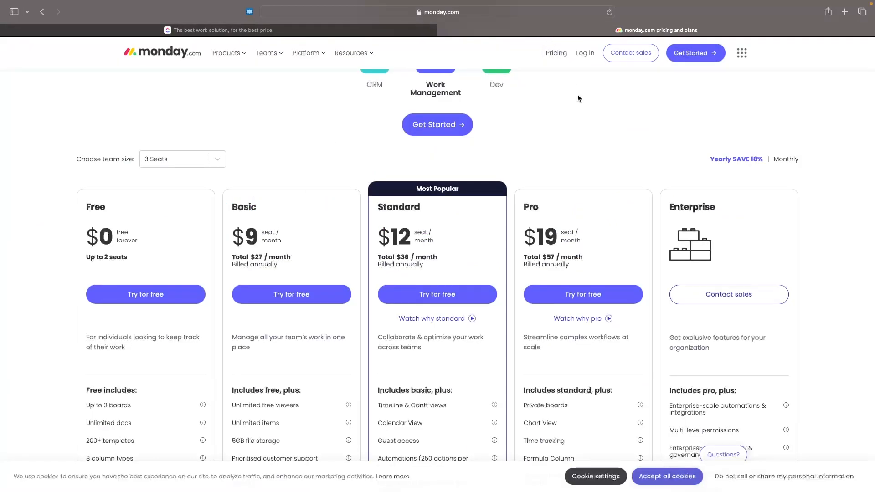
Step: Scroll through monday.com's pricing cards, from the Free plan to Enterprise
scroll(down, 3)
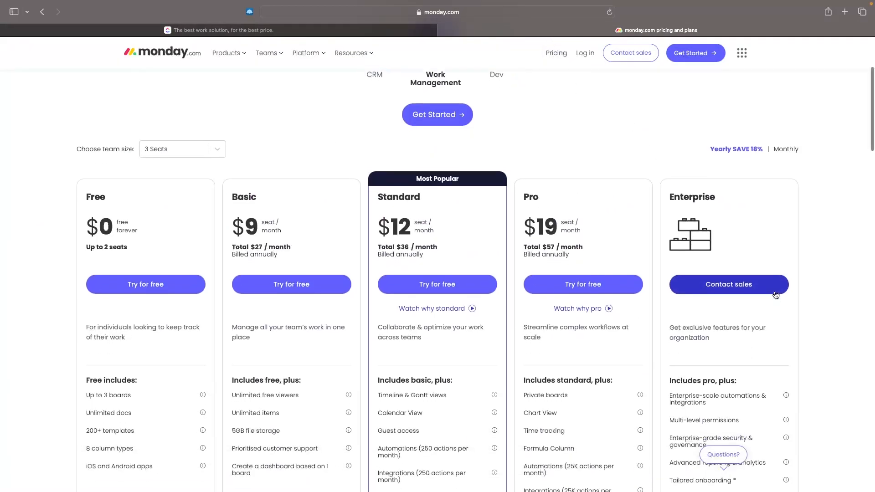
scroll(down, 3)
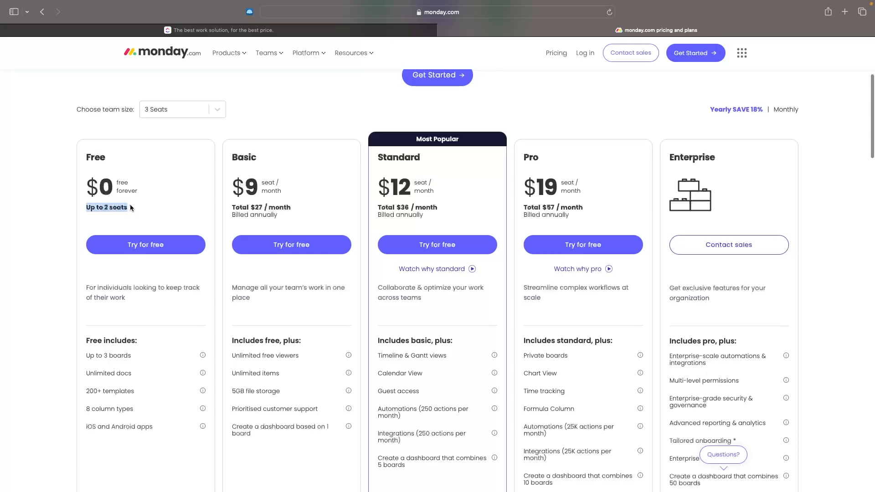
scroll(down, 3)
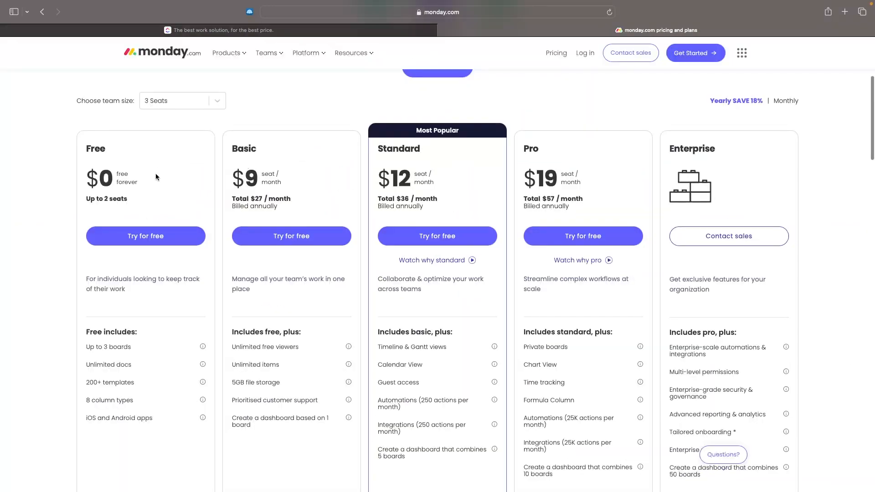
scroll(down, 3)
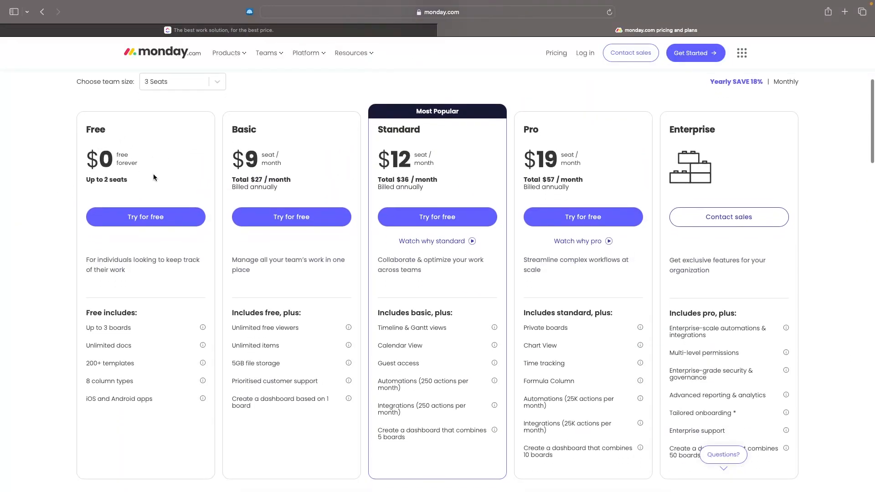
scroll(down, 3)
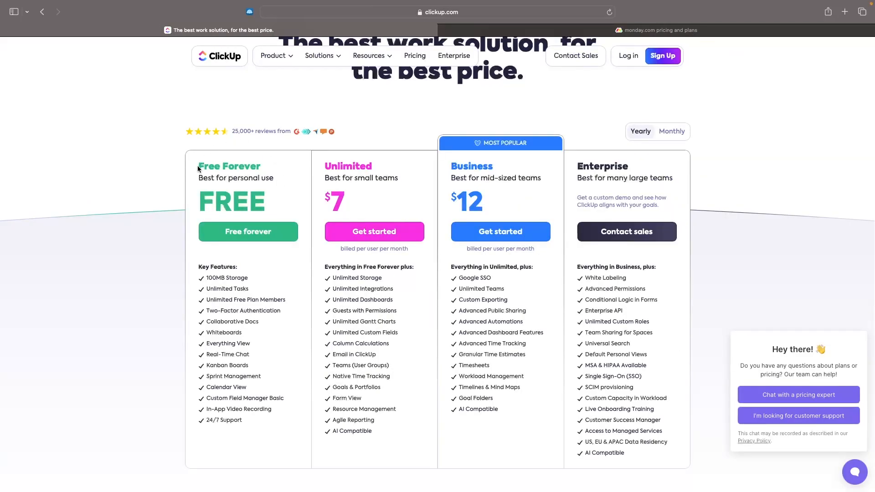
mouse_move(259, 203)
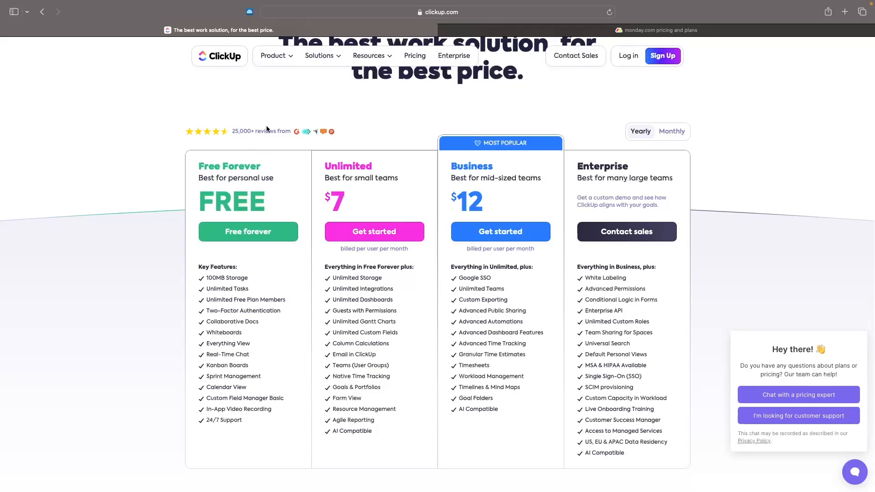
Step: Review the Usage and Essentials rows of ClickUp's plan comparison table
scroll(down, 3)
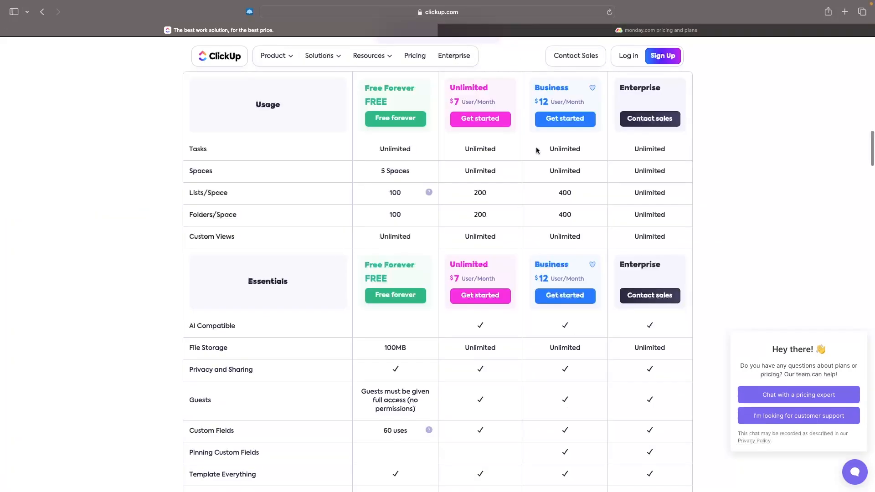
mouse_move(271, 82)
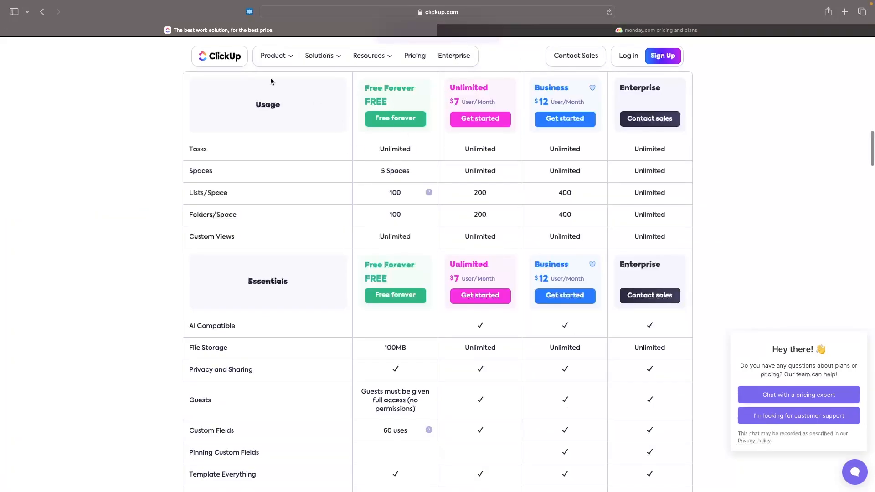
scroll(down, 3)
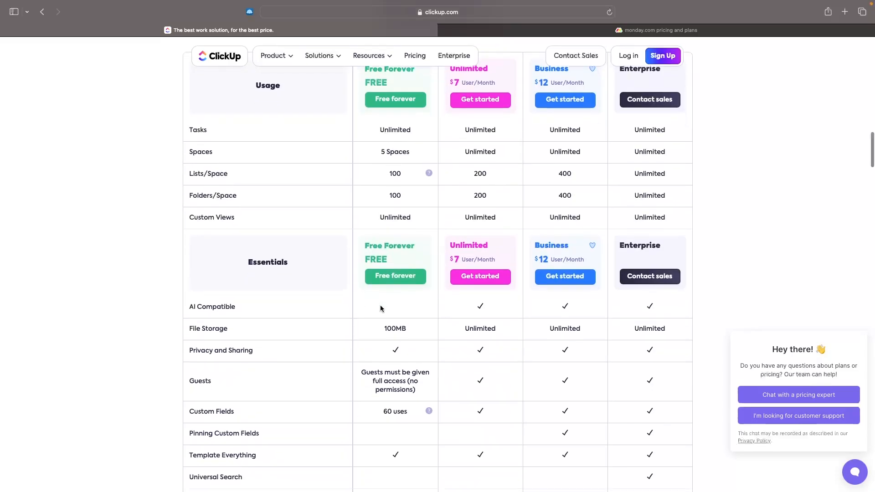
scroll(down, 3)
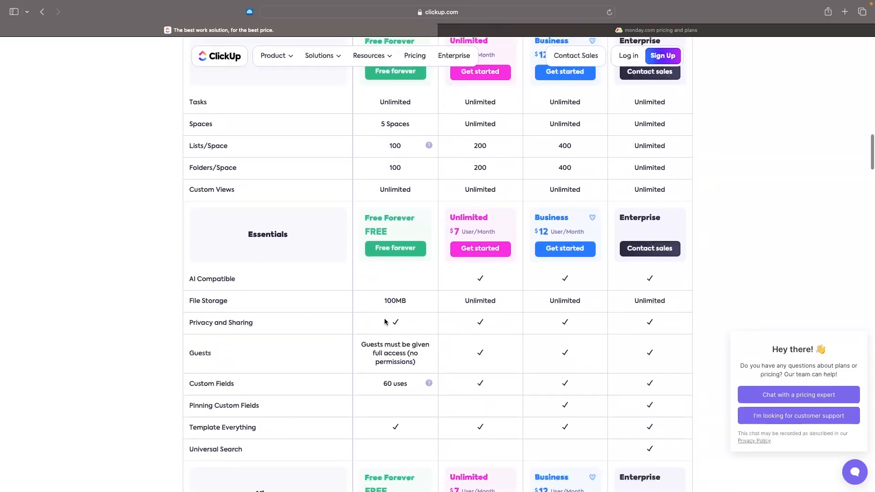
click(661, 31)
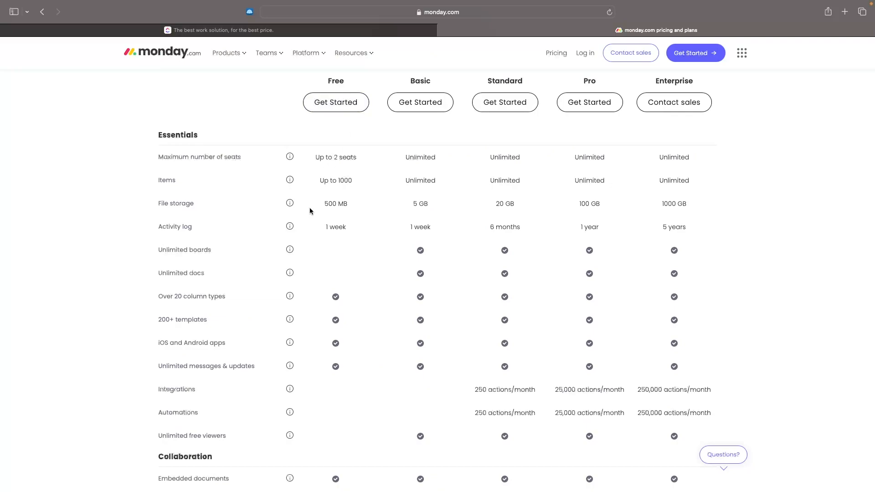
Step: Review the Essentials and Collaboration rows of monday.com's feature comparison table
double_click(335, 203)
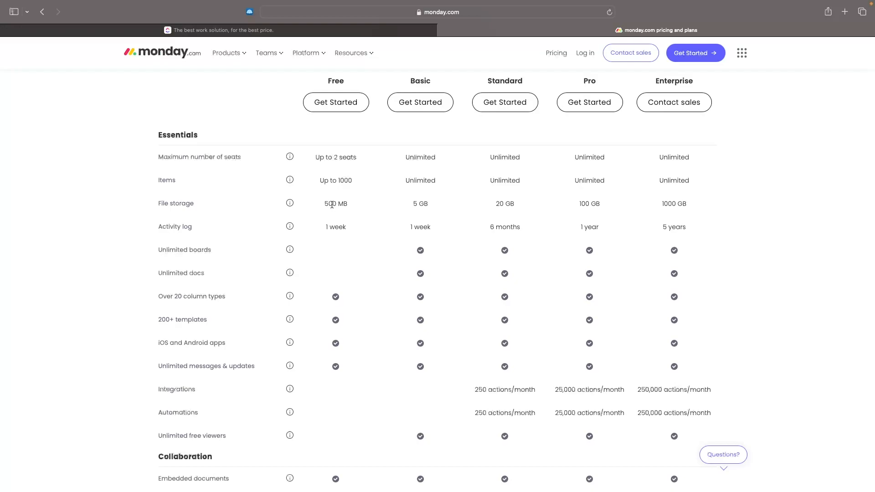
scroll(down, 3)
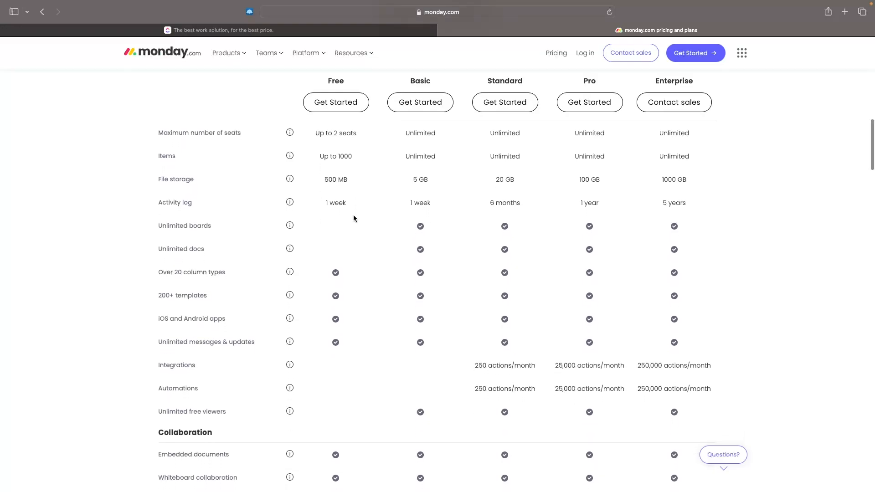
scroll(down, 3)
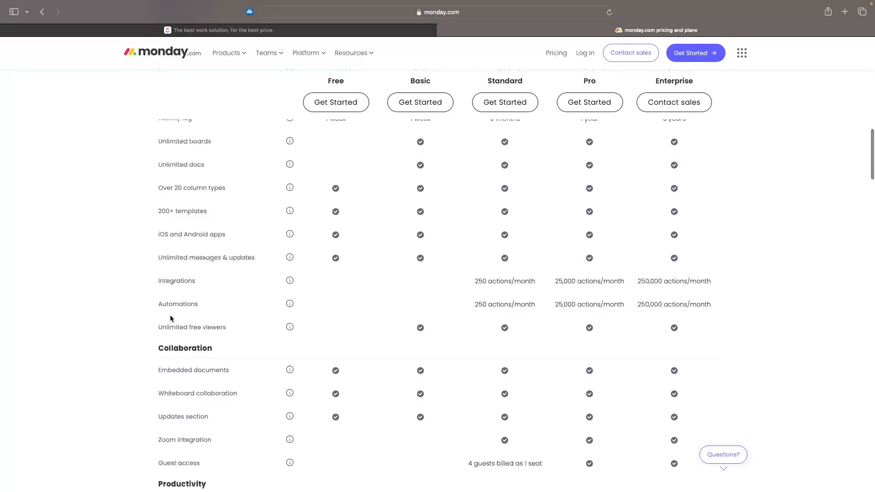
mouse_move(233, 307)
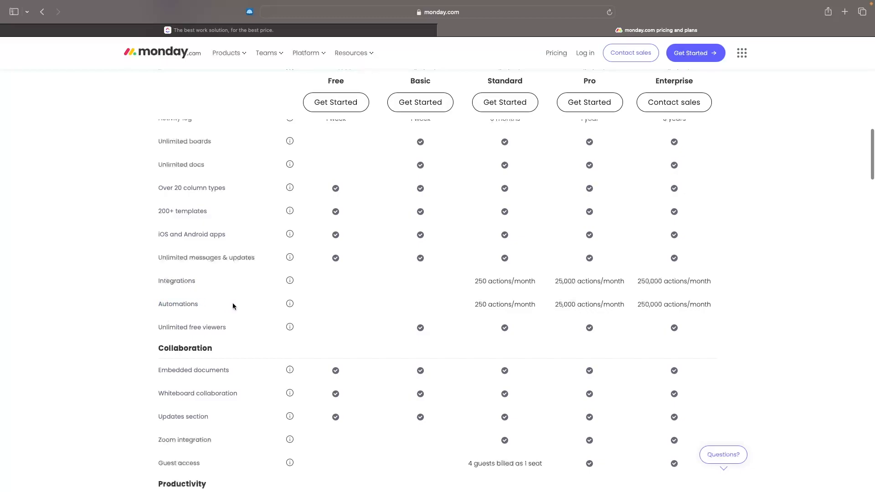
mouse_move(191, 312)
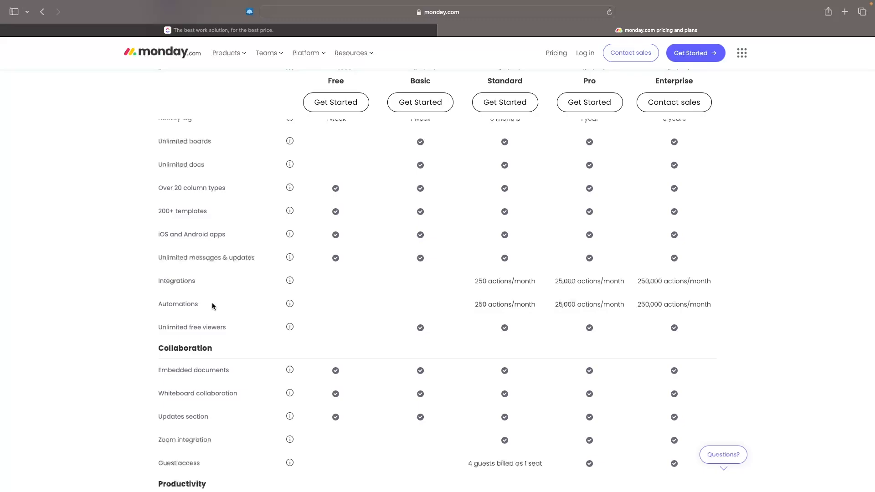
mouse_move(518, 273)
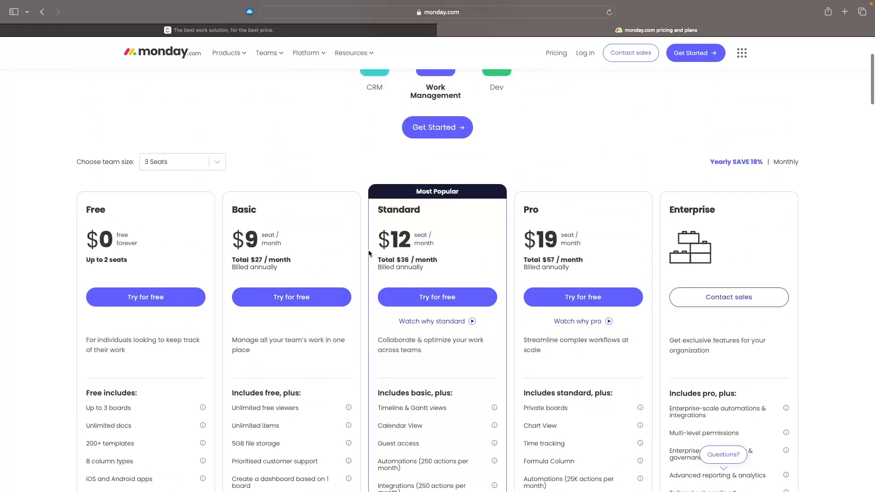
scroll(down, 3)
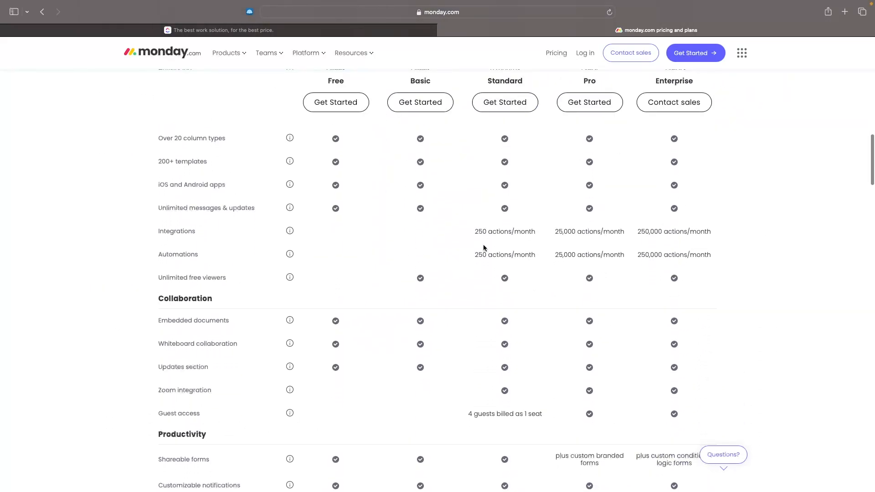
mouse_move(503, 250)
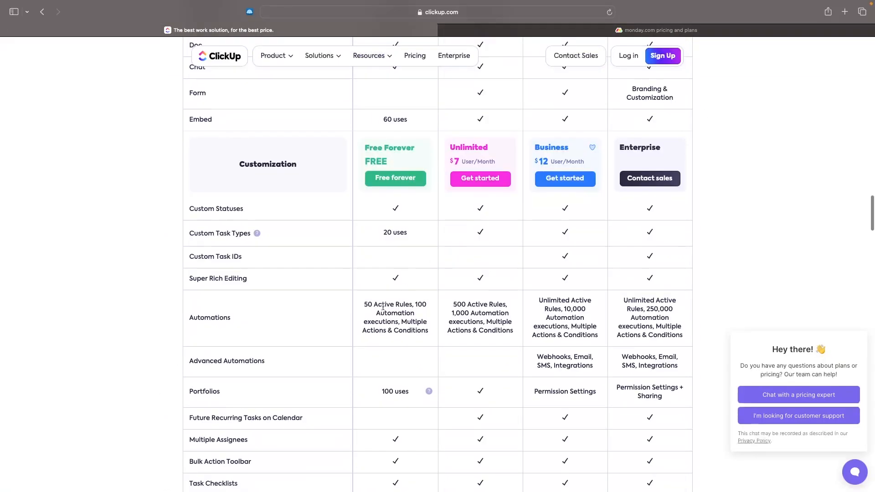
mouse_move(421, 332)
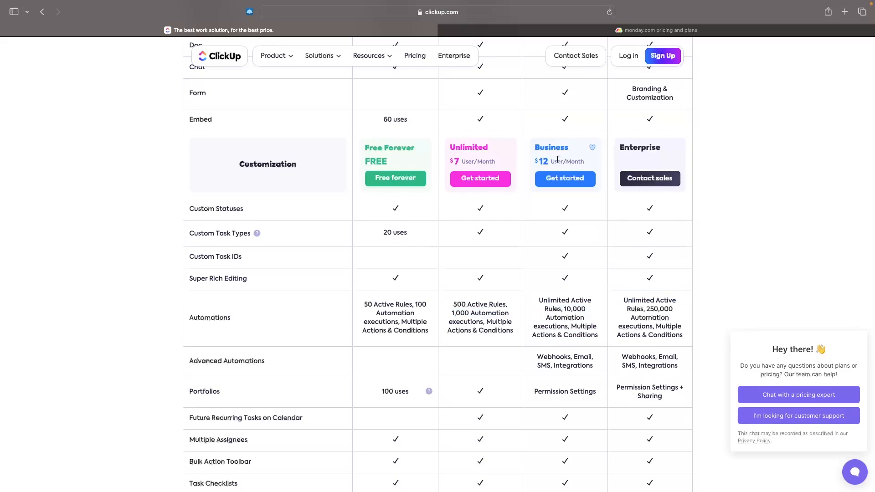
mouse_move(514, 297)
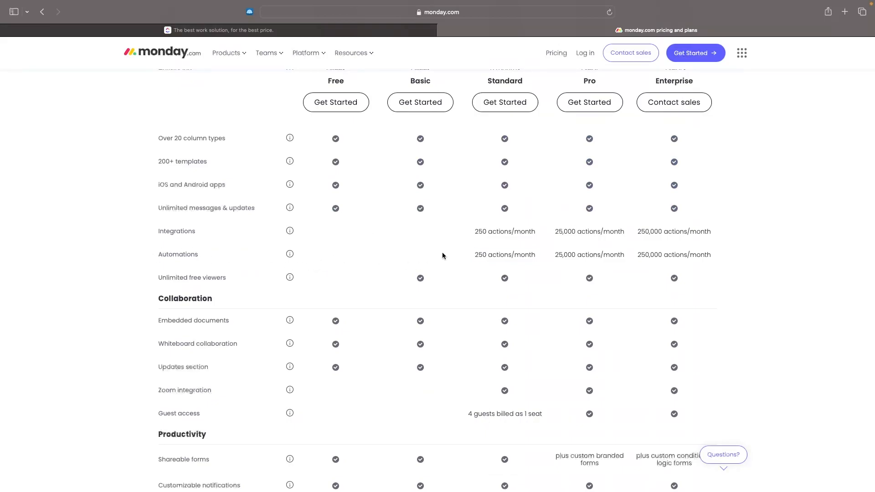
scroll(up, 3)
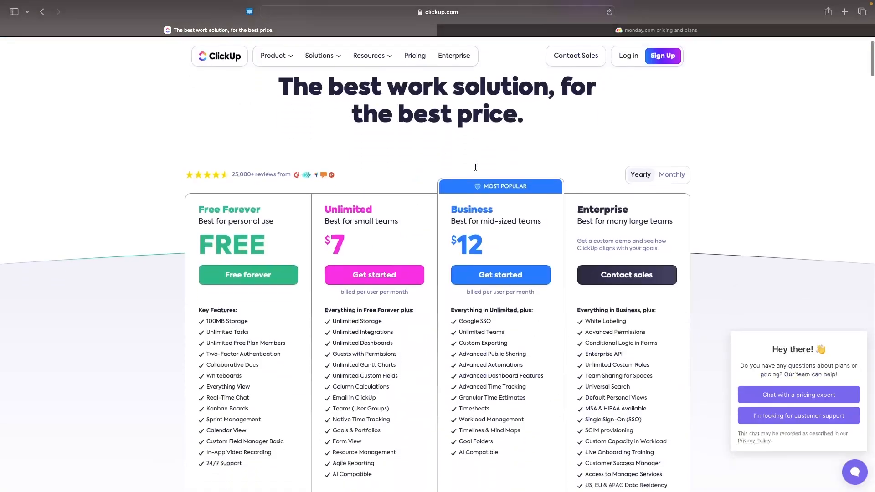
scroll(down, 3)
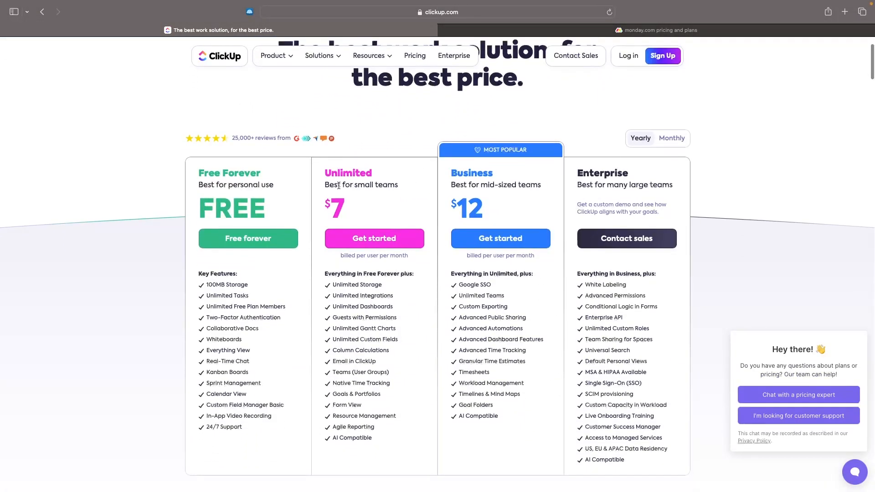
mouse_move(353, 203)
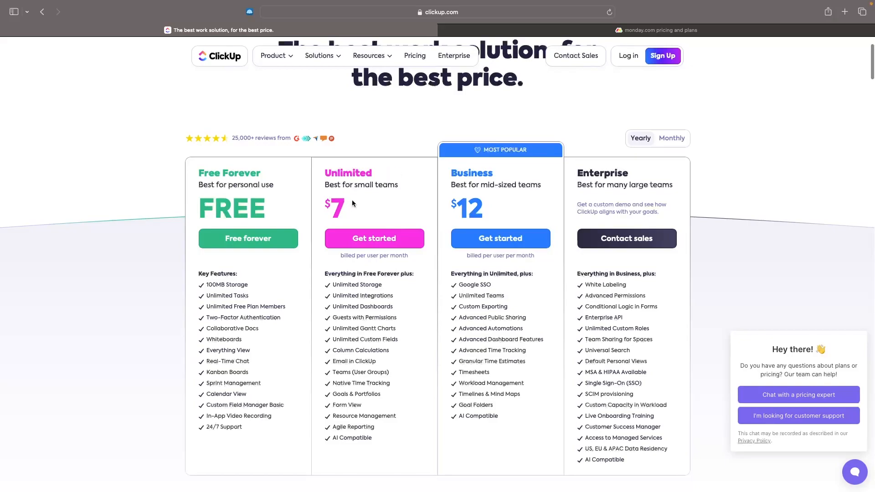
click(656, 30)
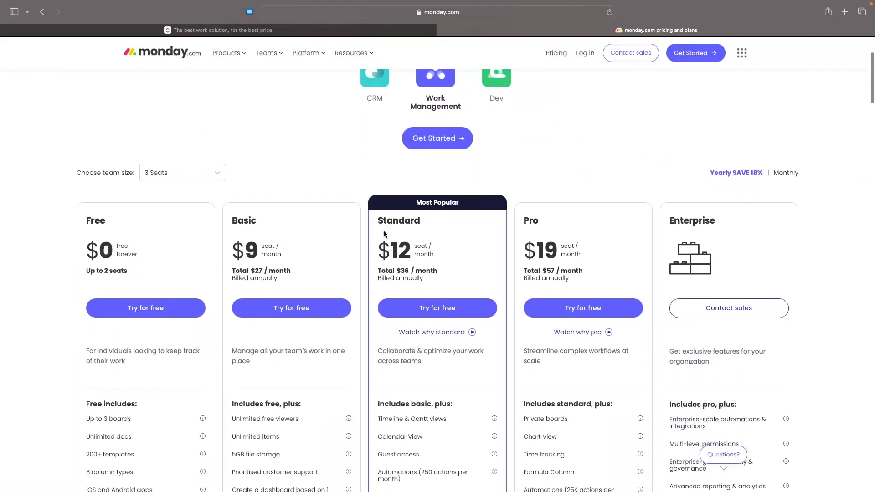
scroll(down, 3)
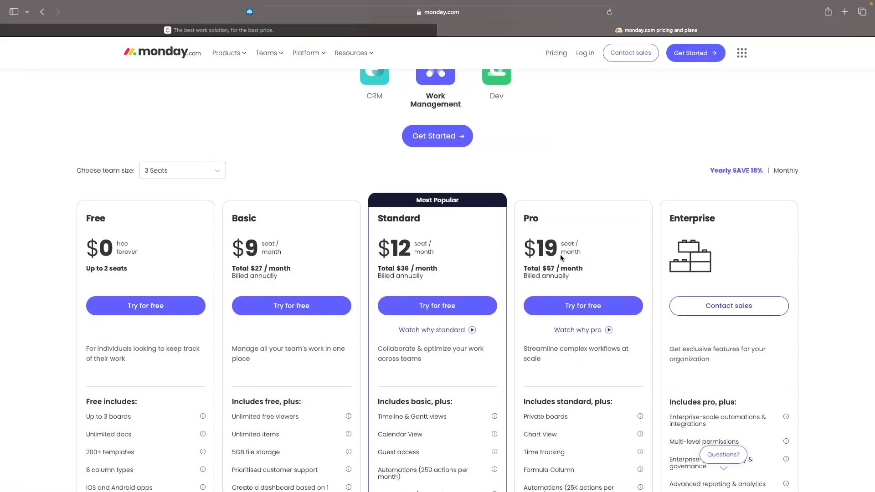
mouse_move(405, 41)
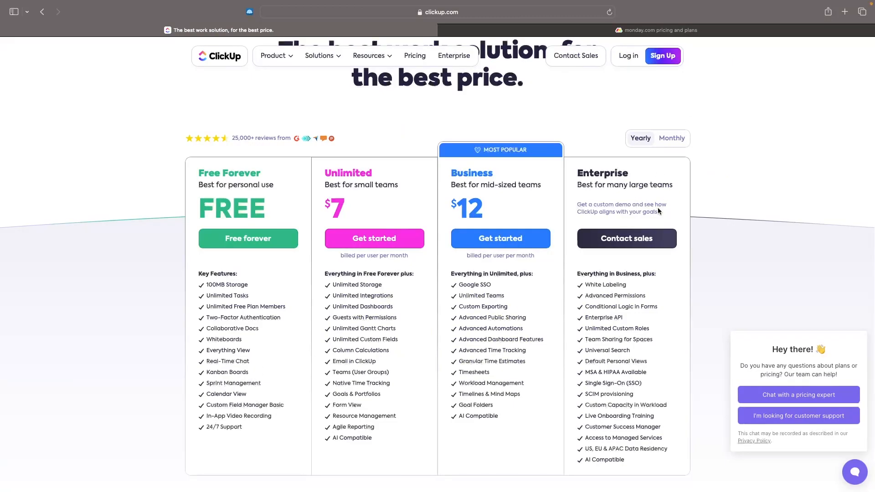
mouse_move(642, 246)
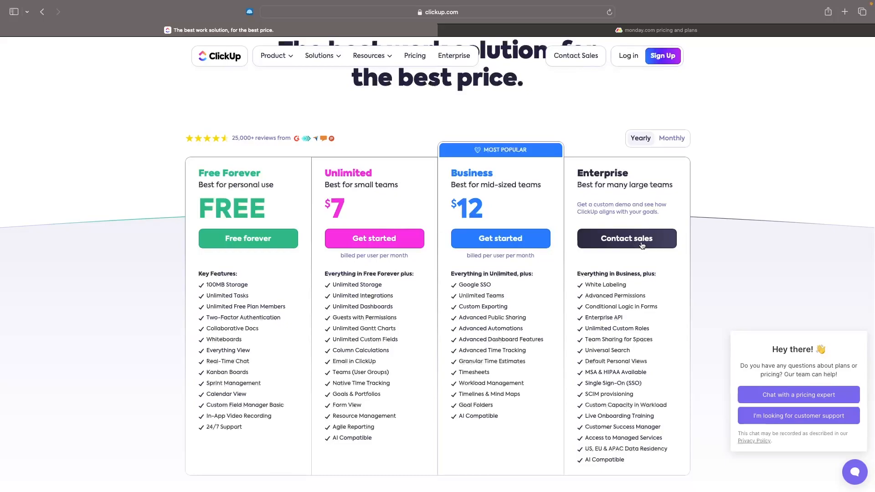
mouse_move(733, 268)
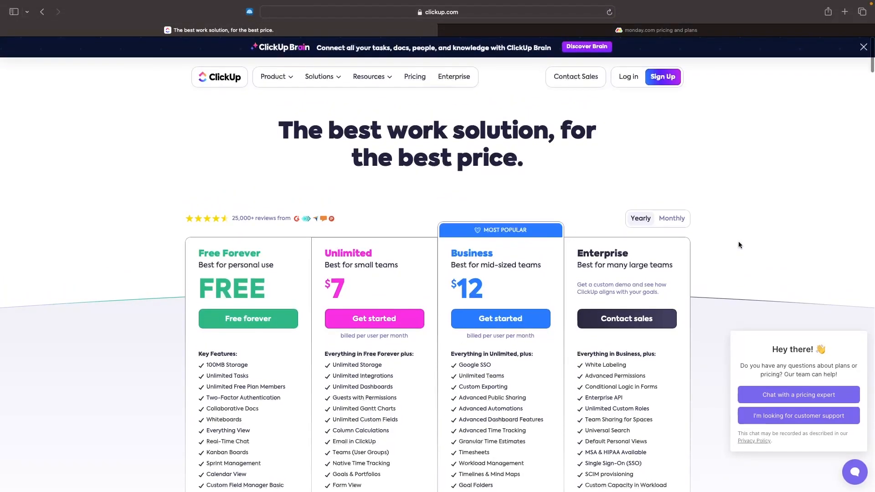
click(154, 9)
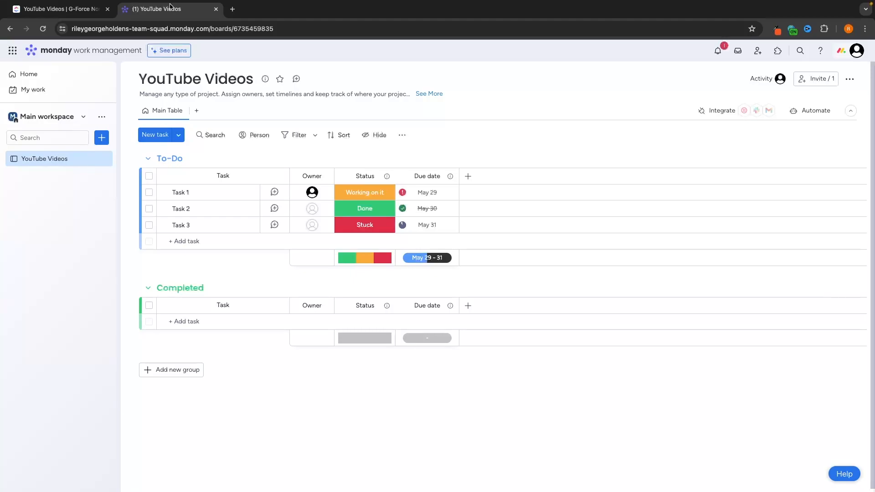
mouse_move(857, 58)
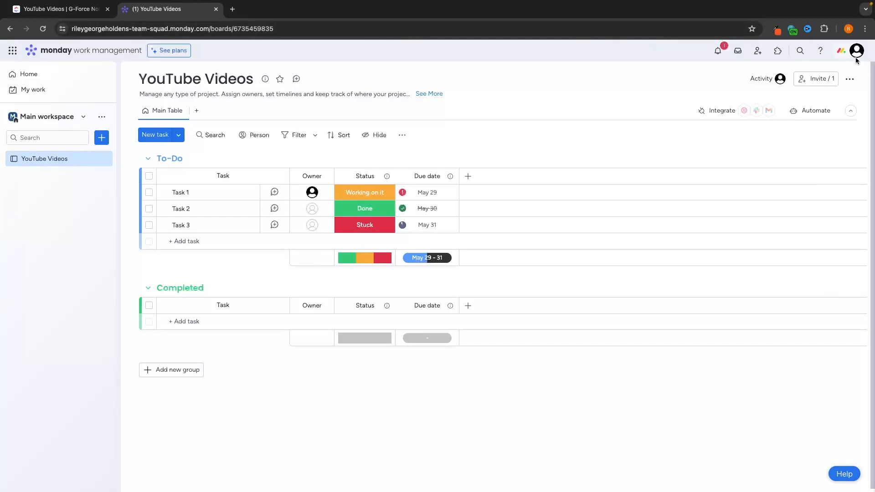
Step: Switch monday.com from the light theme to the dark theme via the profile menu
click(857, 50)
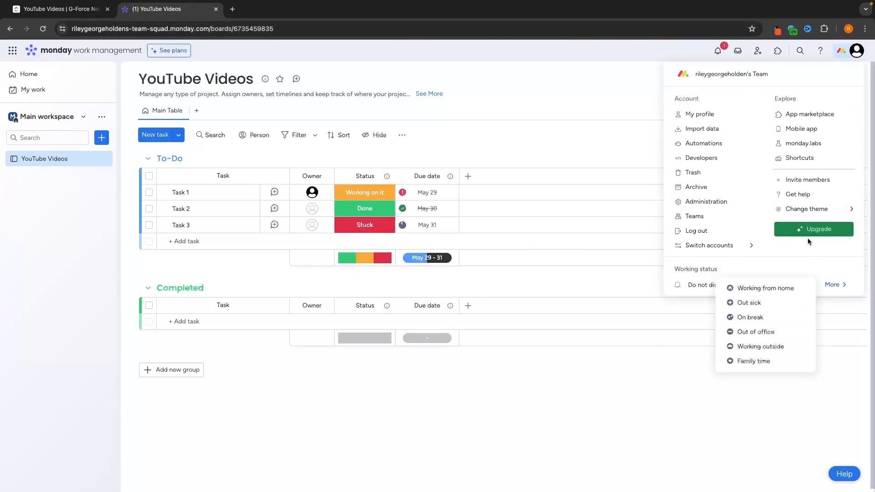
click(583, 397)
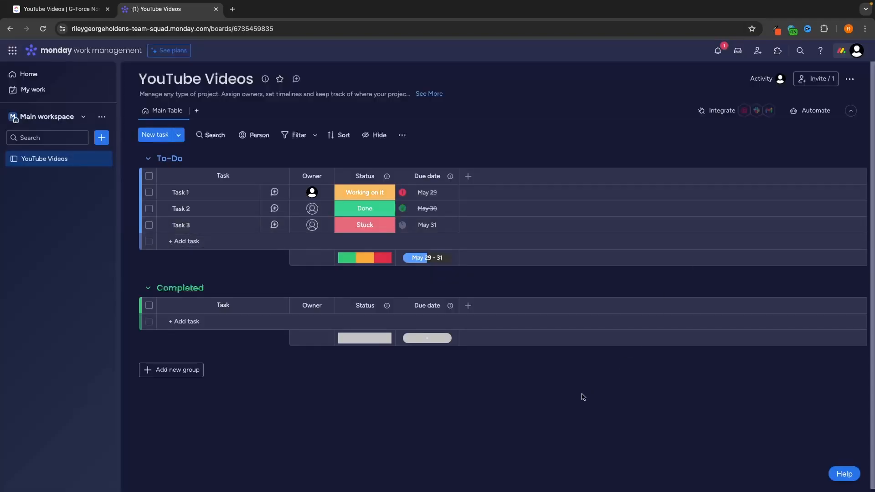
mouse_move(229, 170)
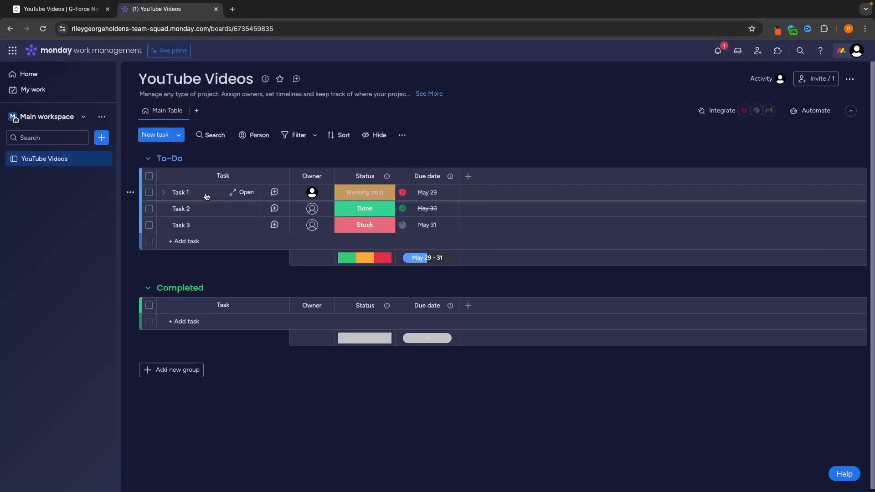
Step: Select all three sample tasks in the To-Do group and delete them
click(148, 192)
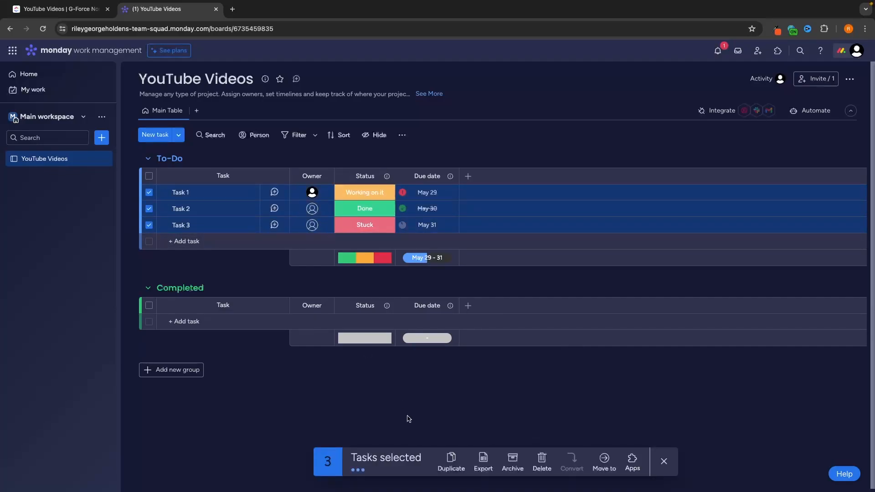
click(542, 463)
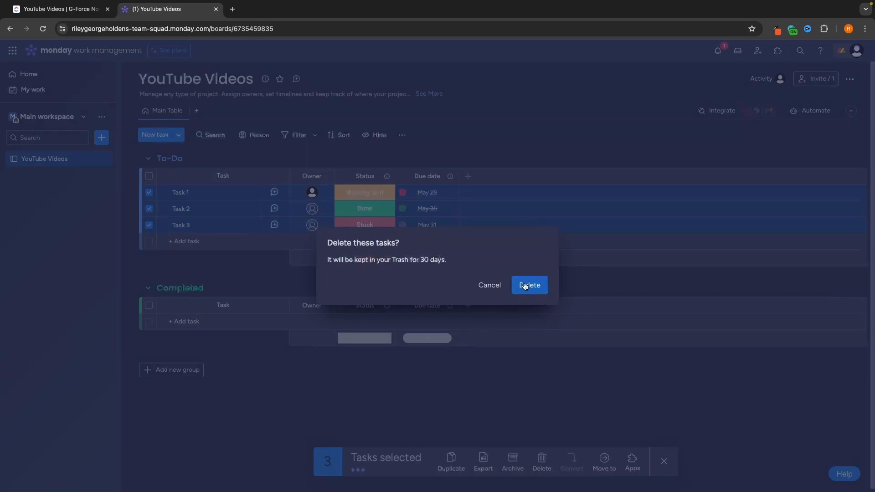
click(530, 285)
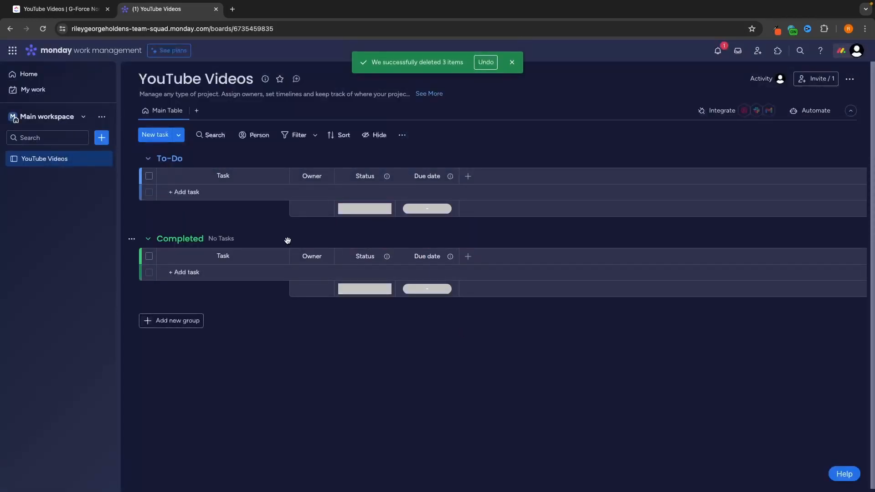
click(59, 9)
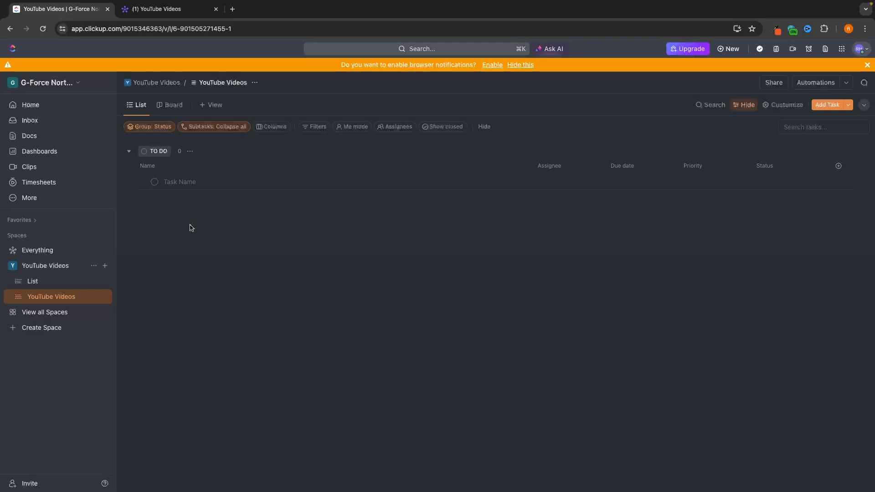
mouse_move(98, 47)
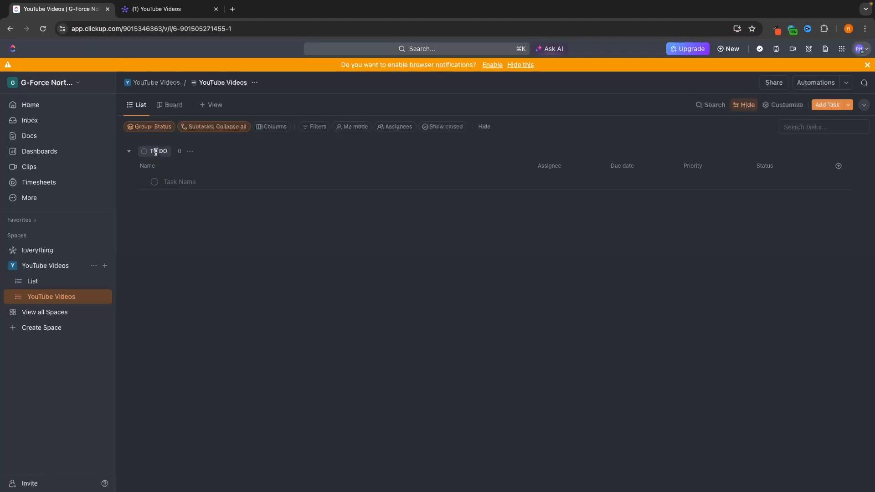
Step: Create a 'Clickup vs Monday' task in ClickUp's YouTube Videos list
click(192, 182)
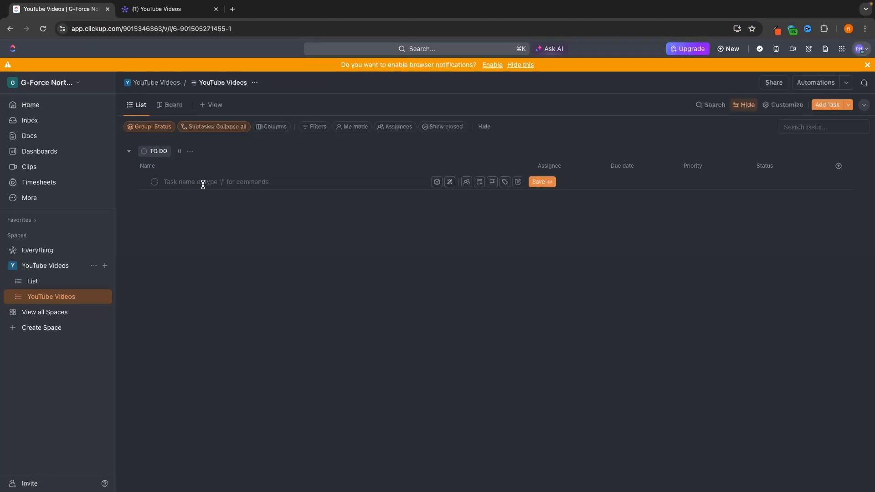
text(Clickup vs)
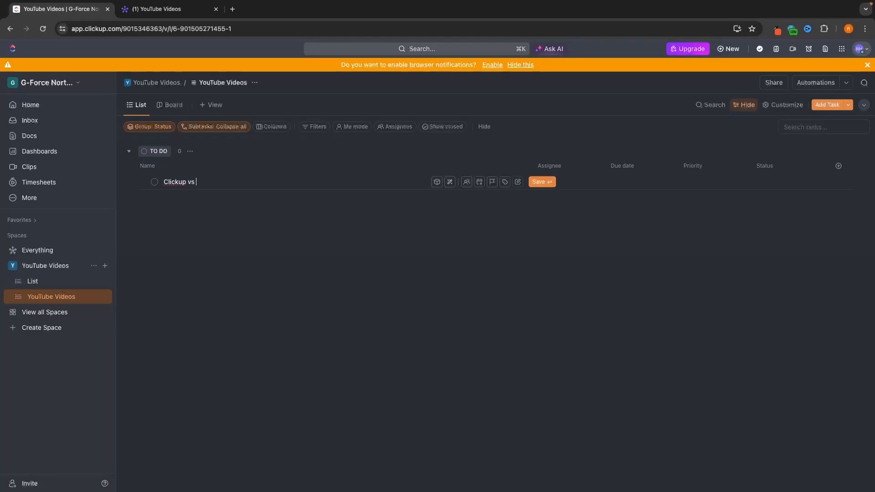
text(Monday)
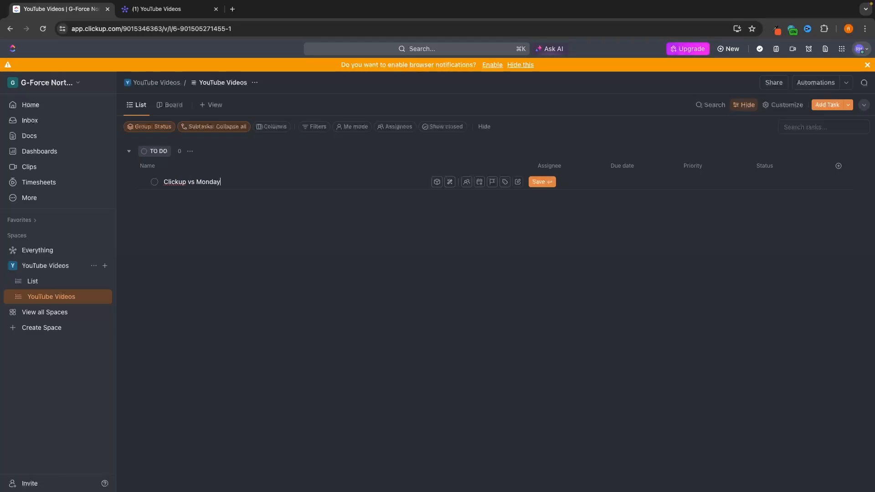
click(541, 181)
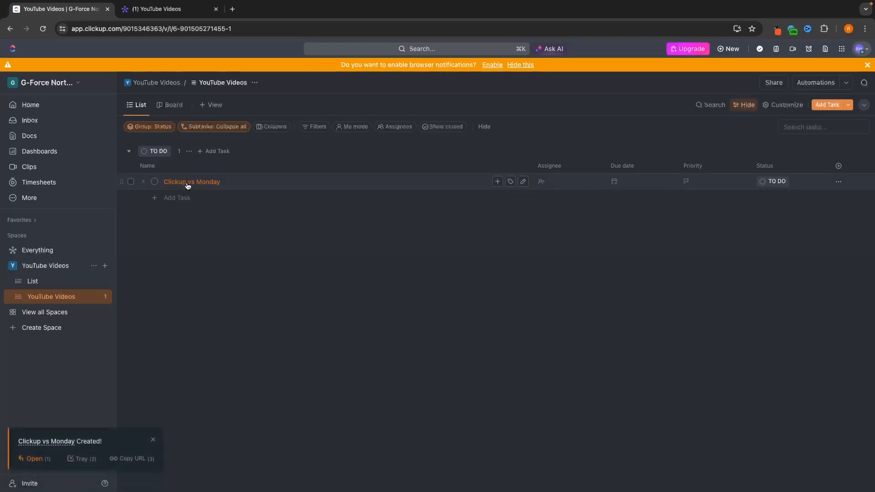
click(160, 9)
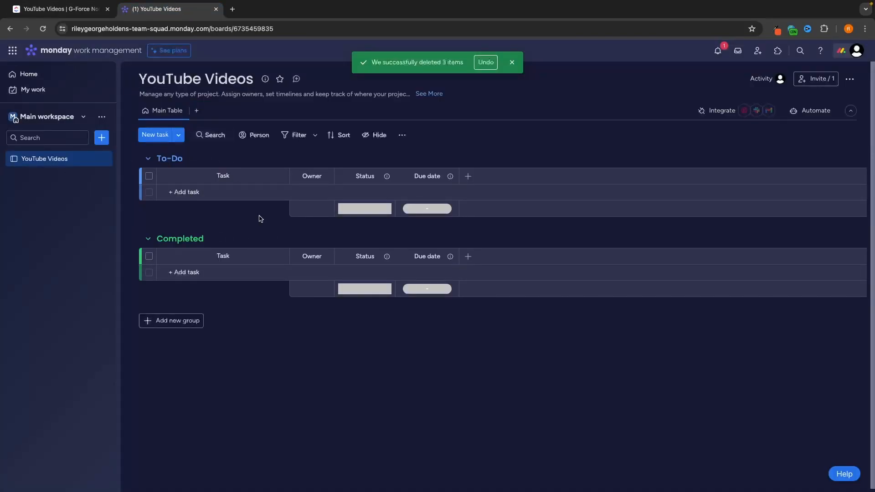
Step: Add a 'Clickup vs Monday' task to the To-Do group and check its details panel
text(Clickup vs Monday)
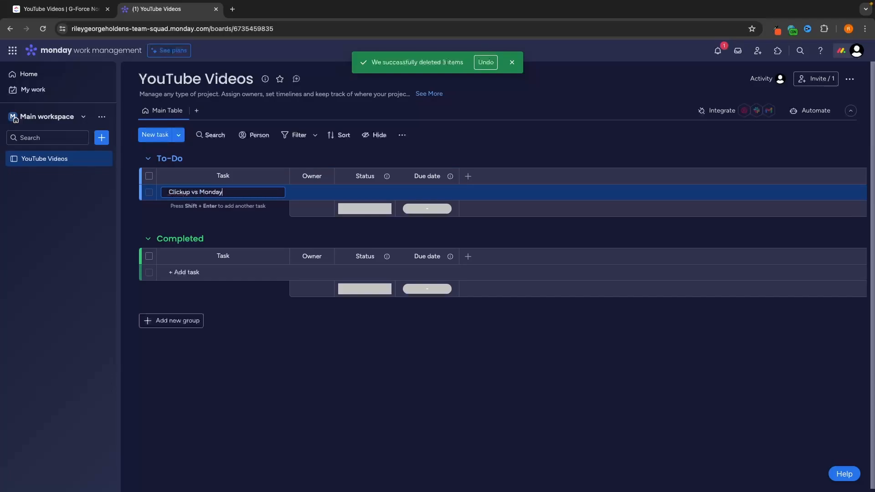
key(Enter)
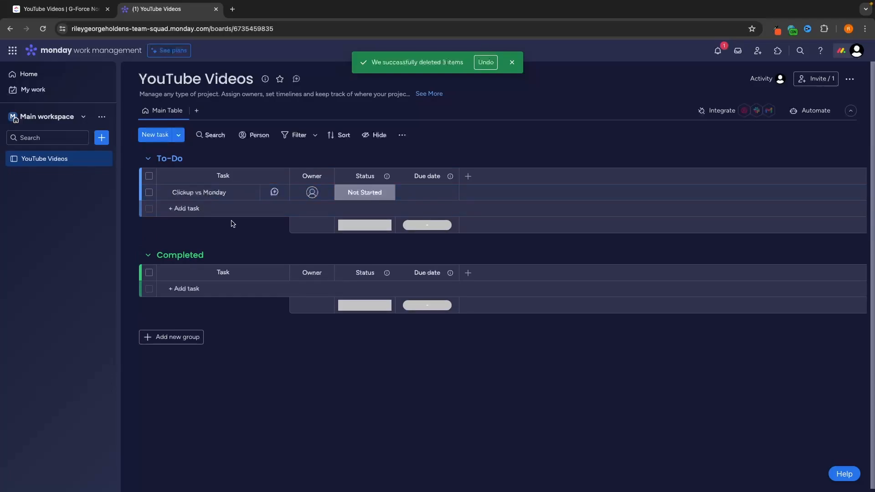
click(60, 8)
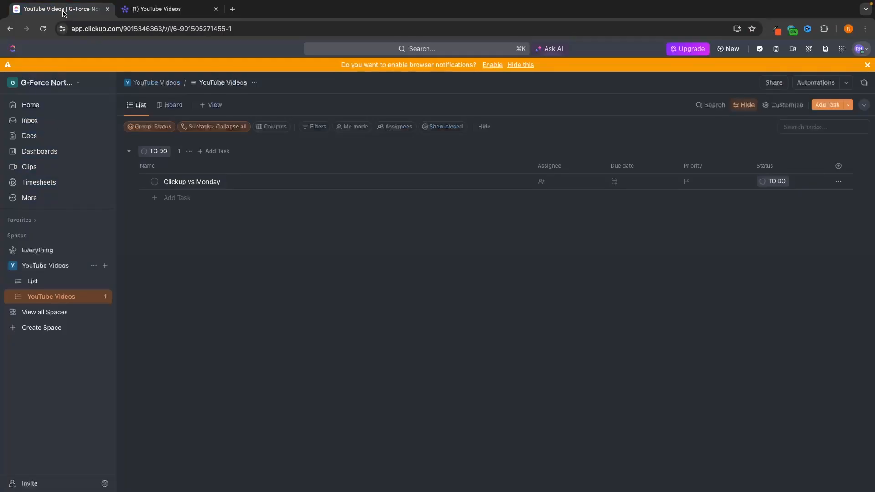
click(157, 9)
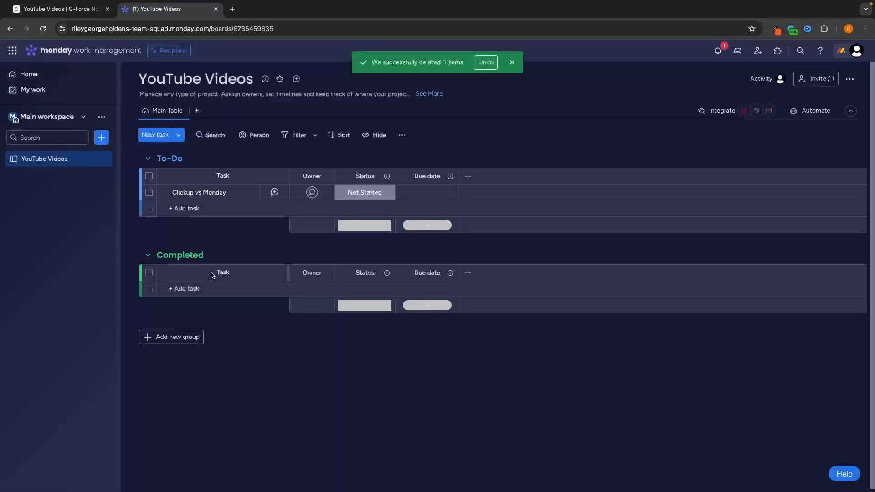
mouse_move(246, 193)
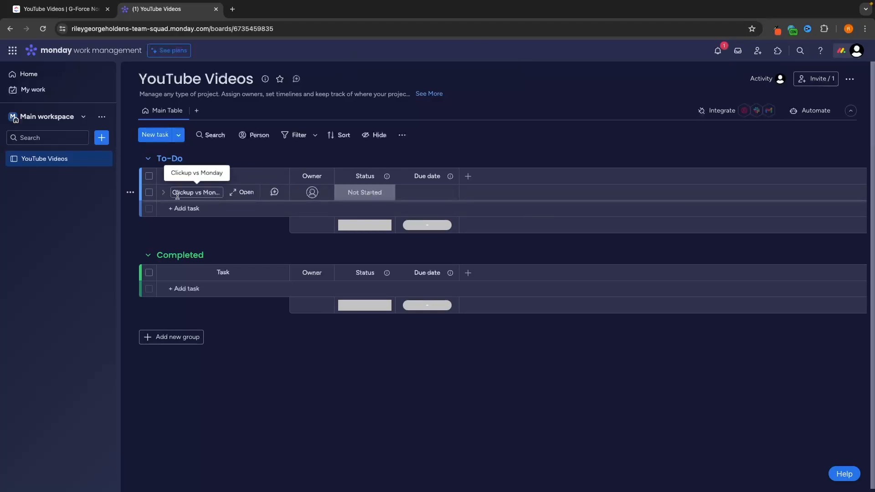
click(246, 192)
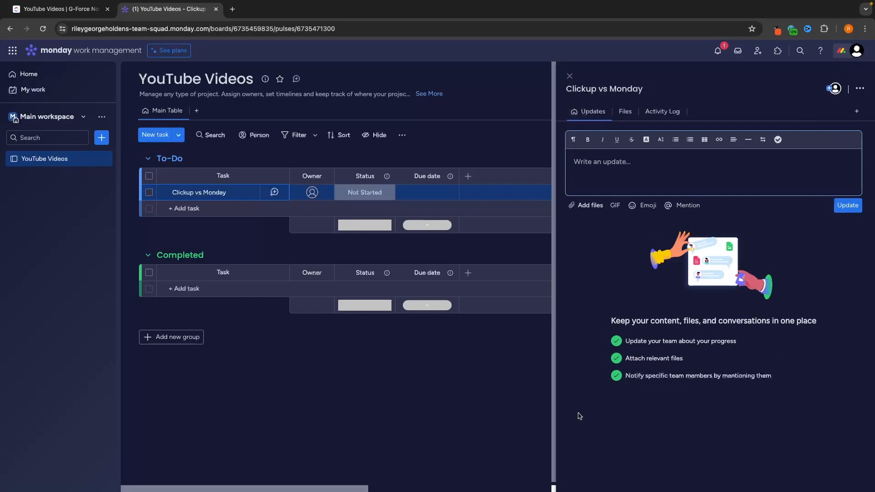
click(570, 76)
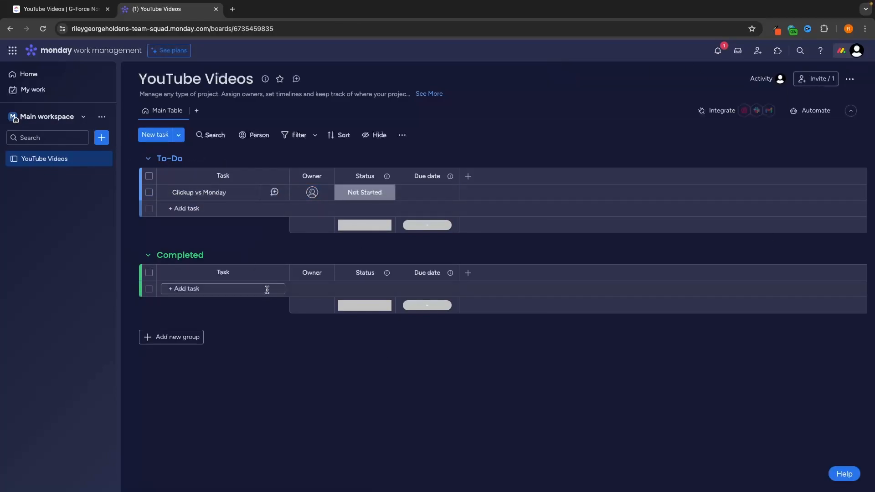
Step: Add Record video, Edit video, Create thumbnail and Upload video subitems under Clickup vs Monday
double_click(170, 159)
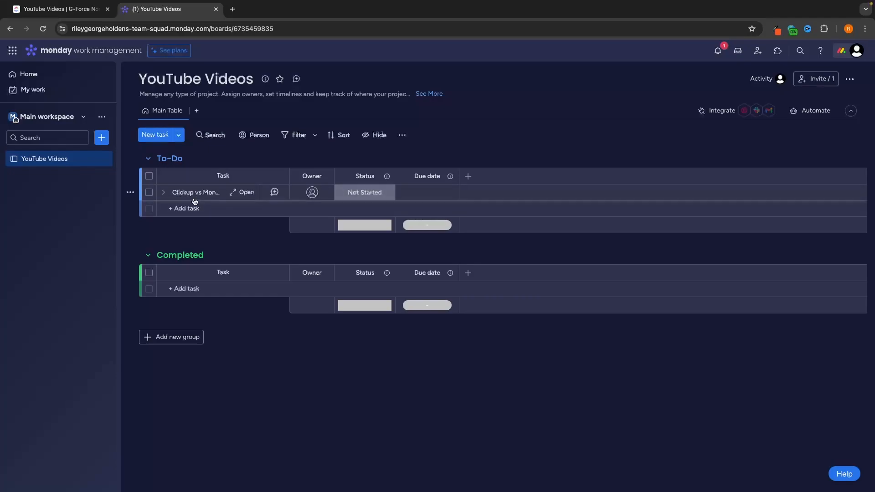
mouse_move(202, 202)
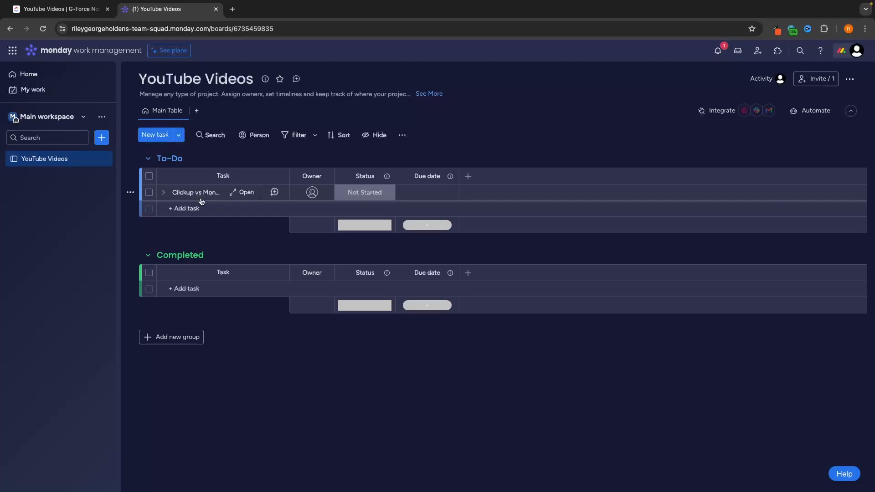
click(196, 192)
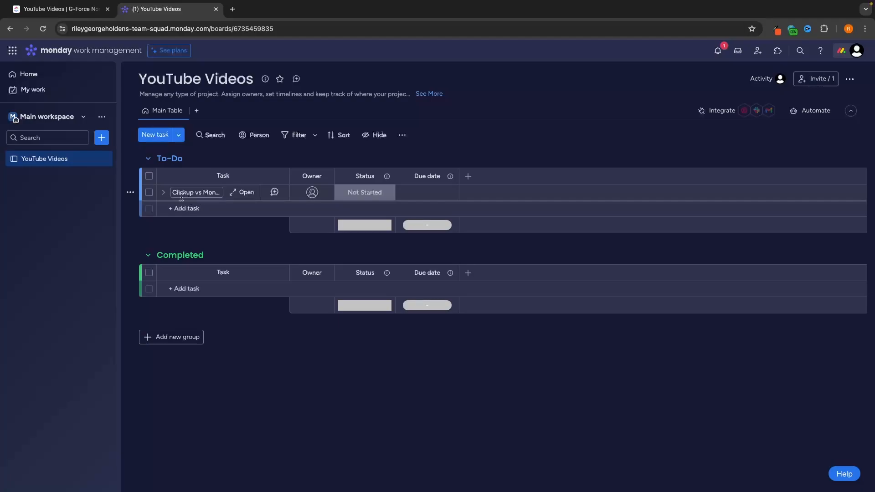
mouse_move(163, 192)
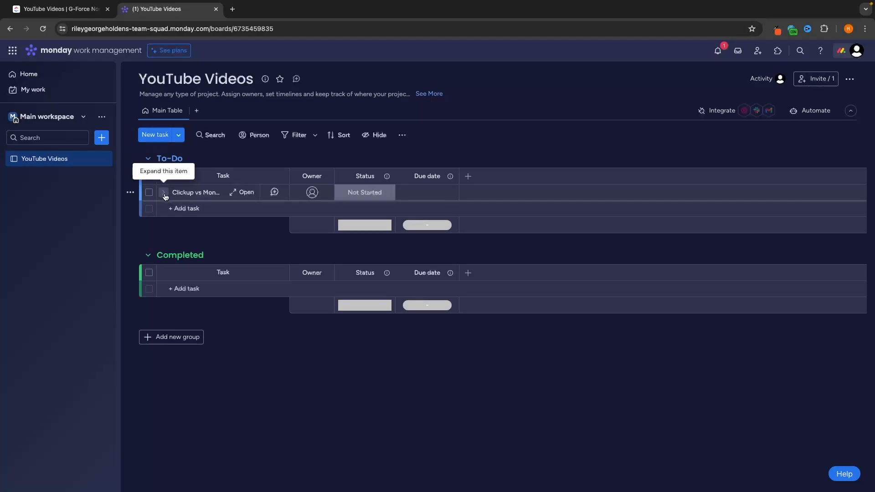
click(196, 192)
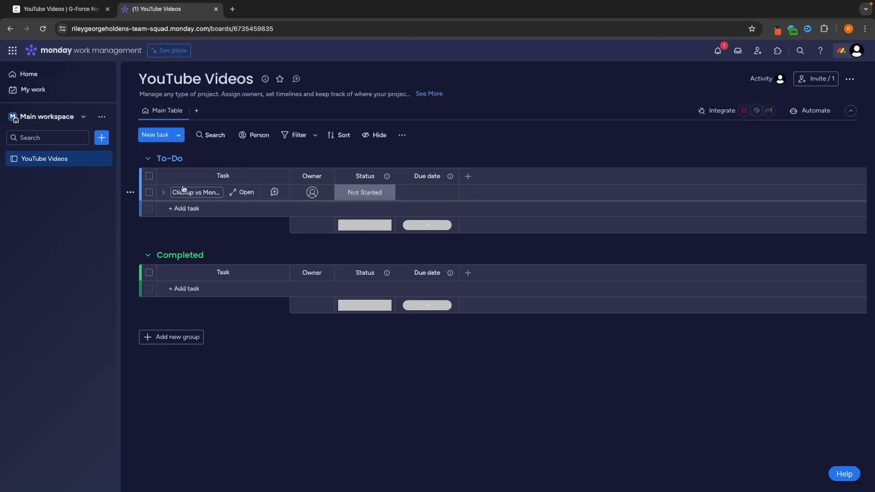
click(163, 192)
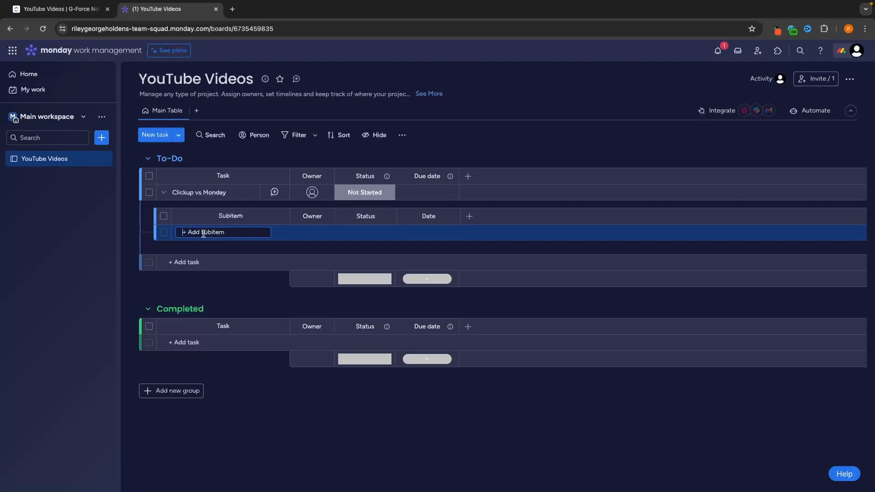
text(Reco)
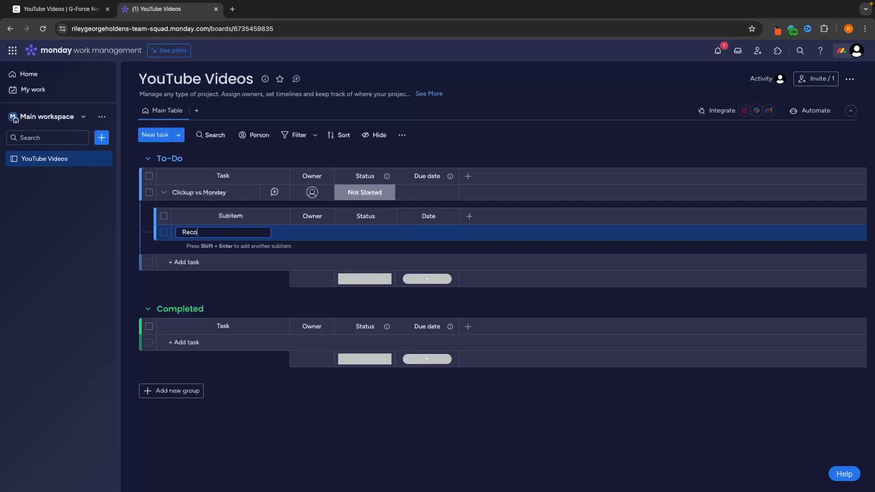
key(Enter)
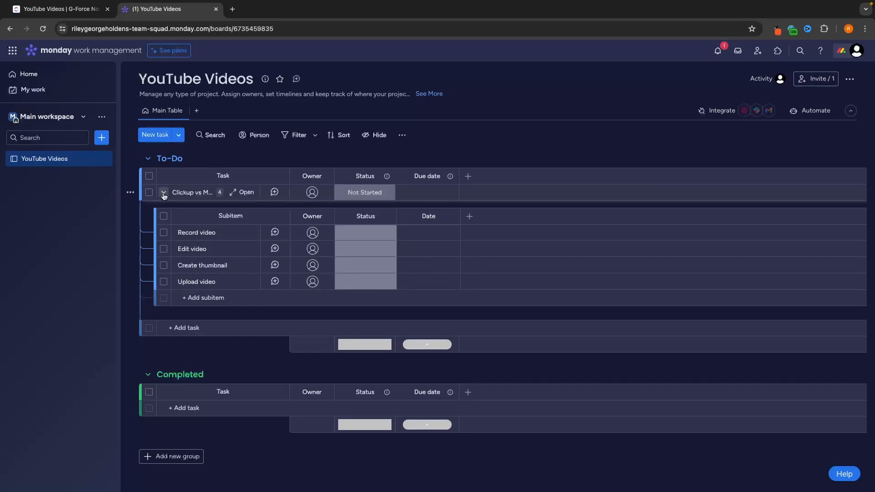
click(163, 192)
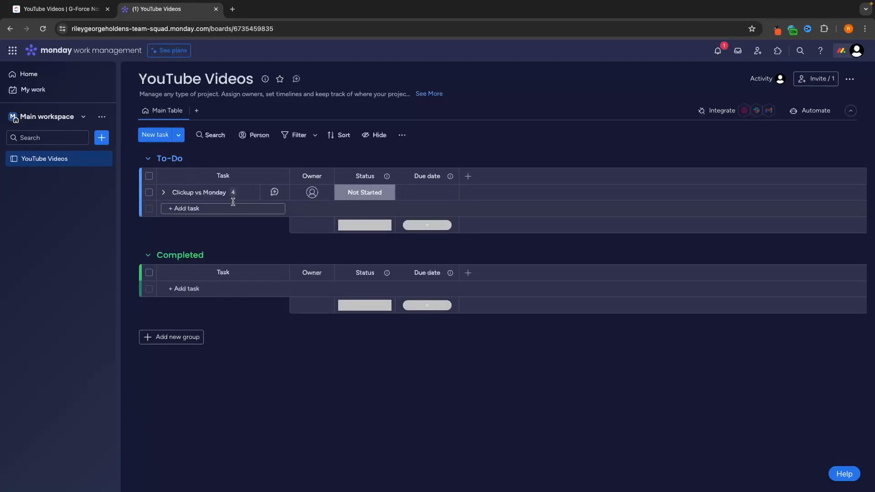
mouse_move(220, 193)
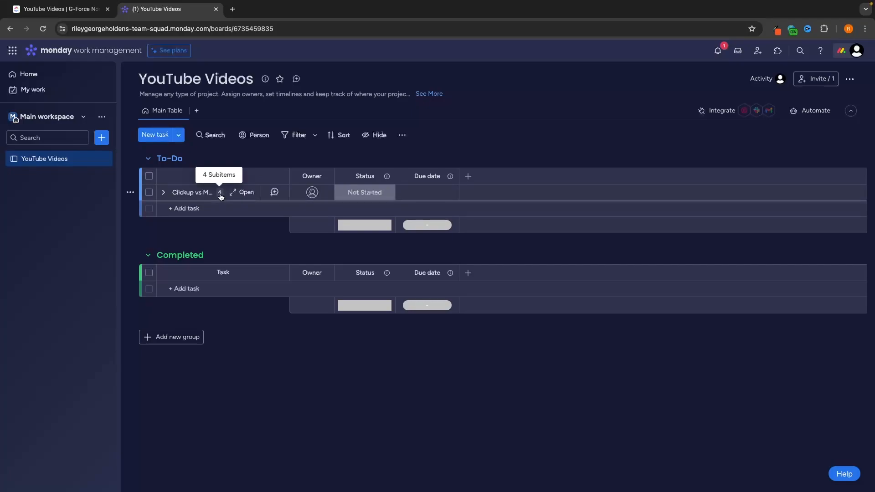
click(163, 193)
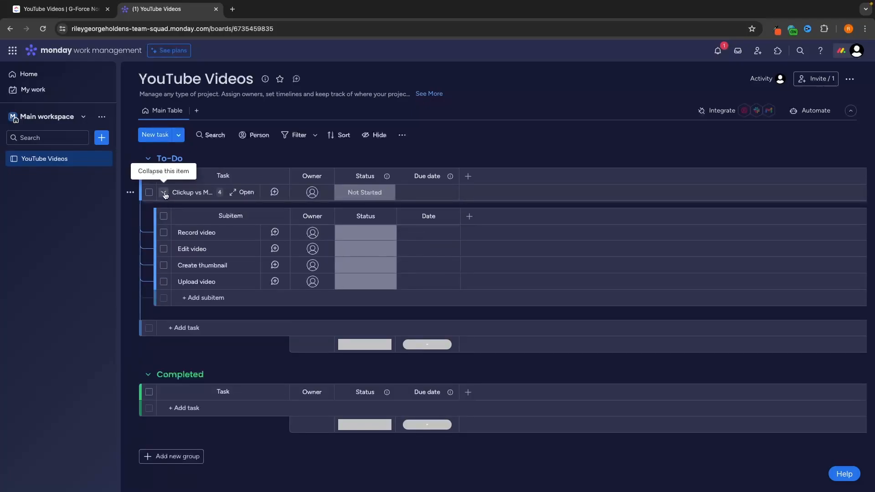
click(55, 8)
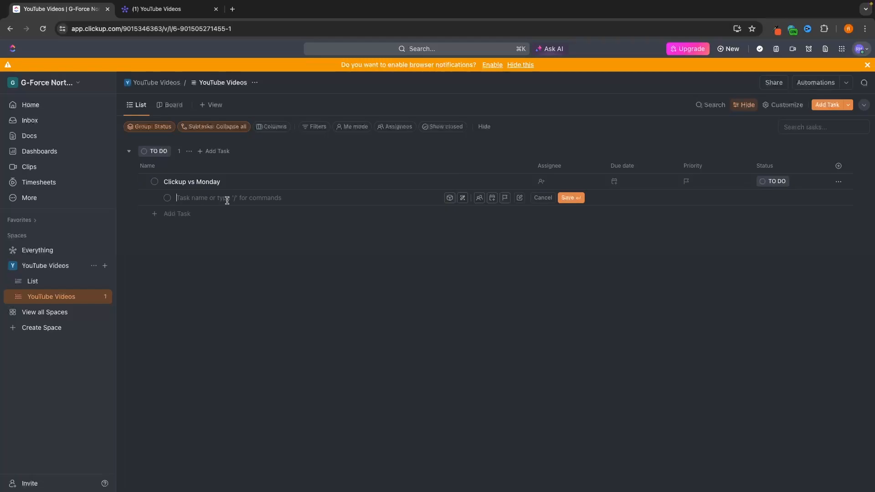
Step: Give Clickup vs Monday subtasks Record video, Edit video, Create thumbnail and Upload video
click(161, 9)
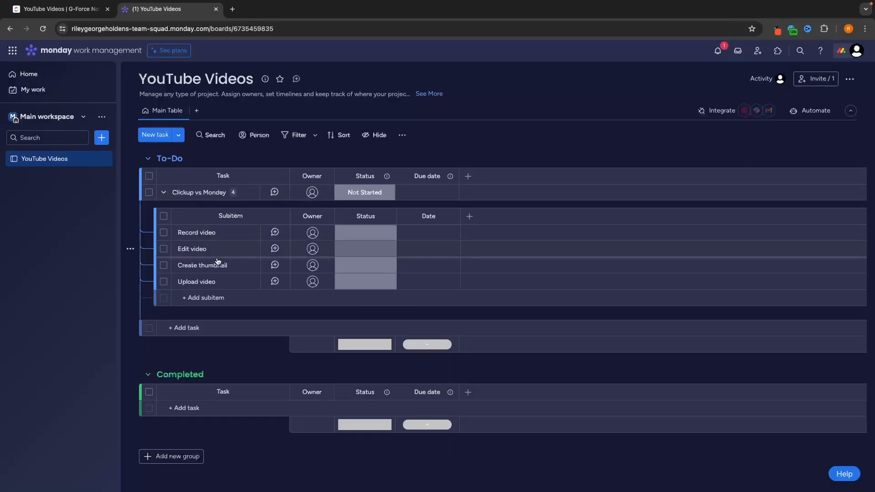
click(199, 193)
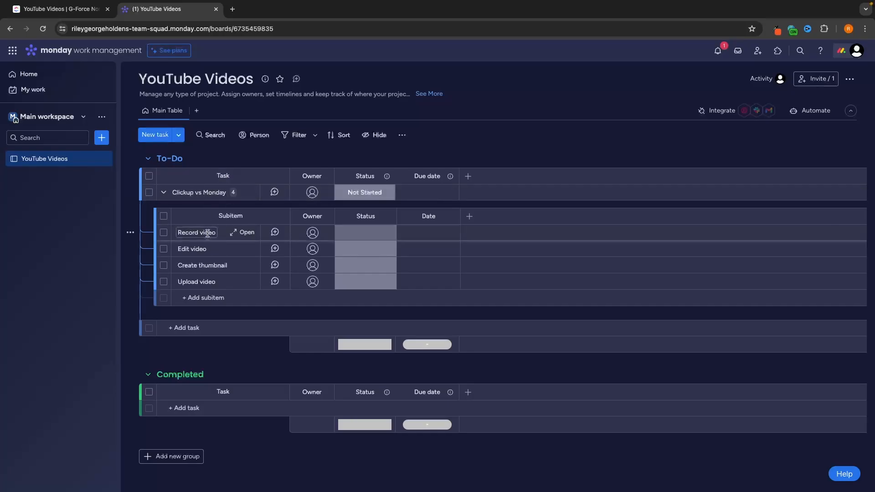
click(59, 10)
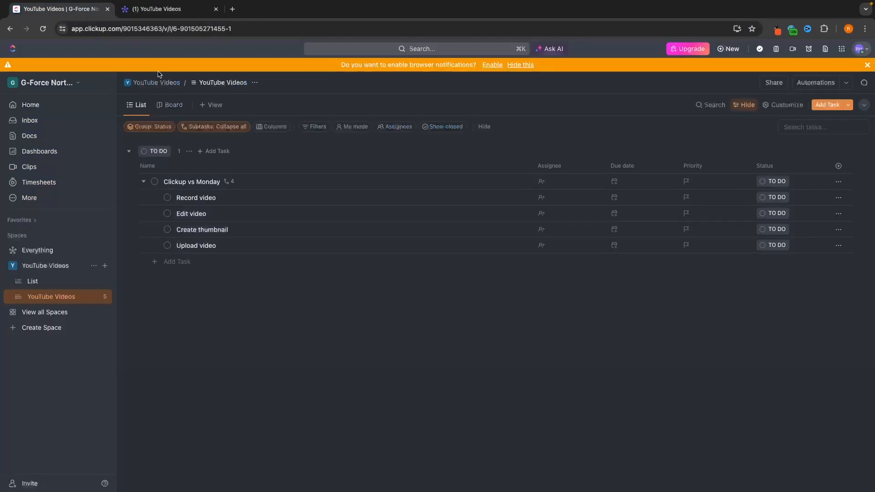
mouse_move(575, 165)
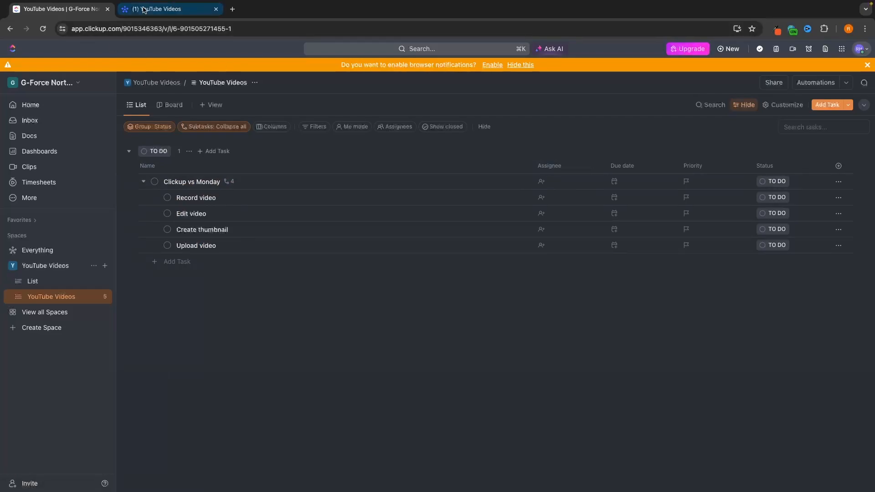
click(165, 9)
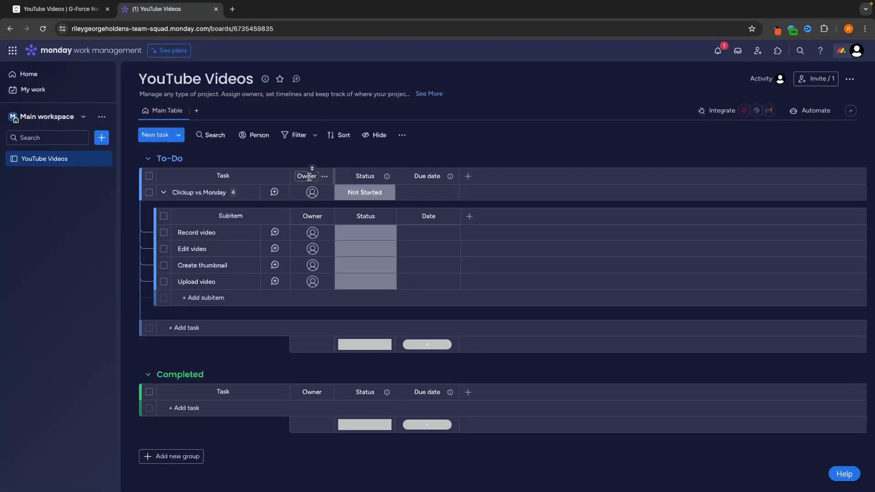
click(59, 9)
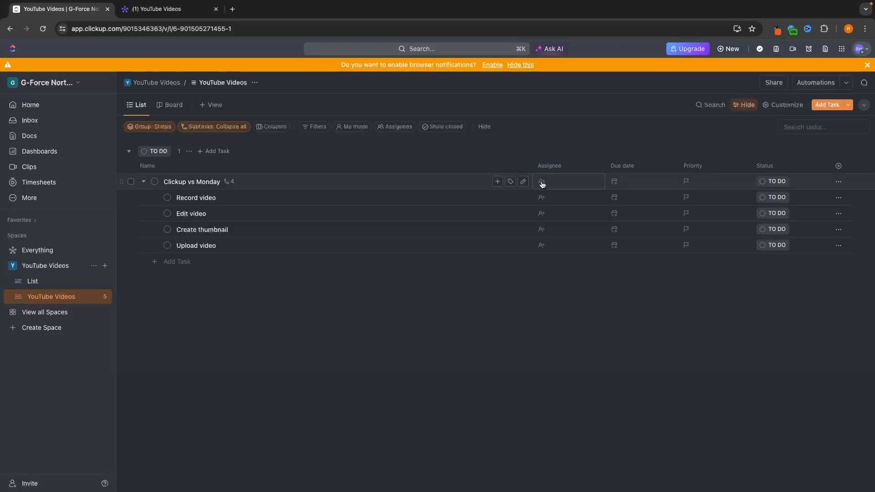
Step: Assign teammates to Clickup vs Monday and its subtasks, giving Create thumbnail a different person
click(541, 182)
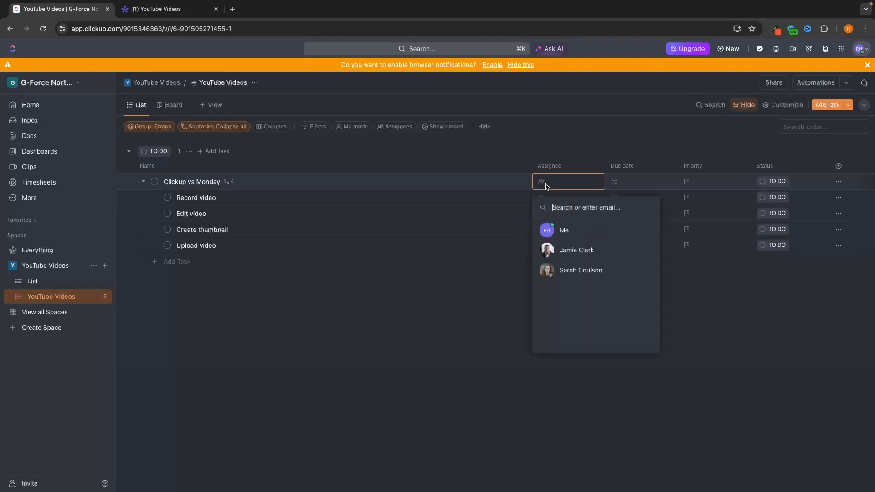
mouse_move(572, 227)
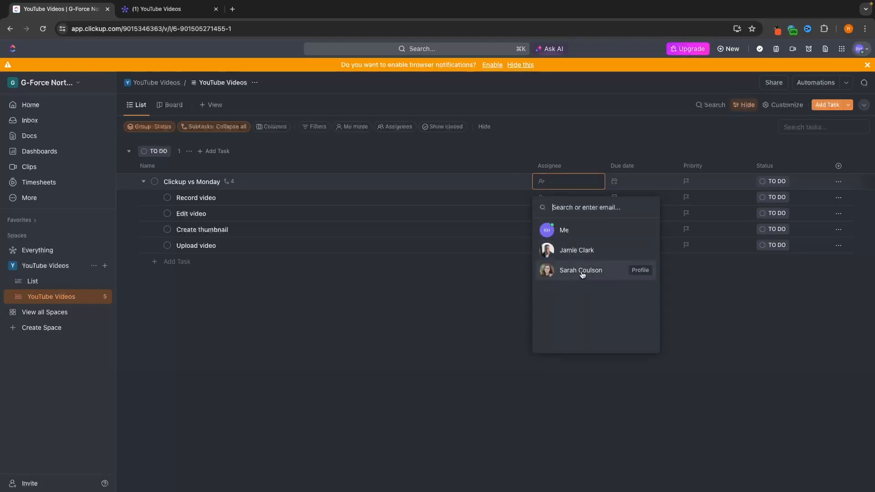
mouse_move(579, 261)
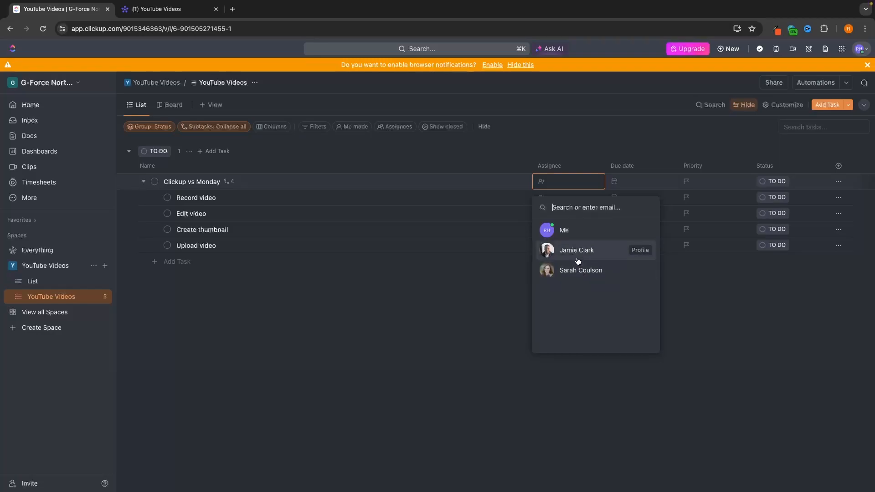
click(577, 250)
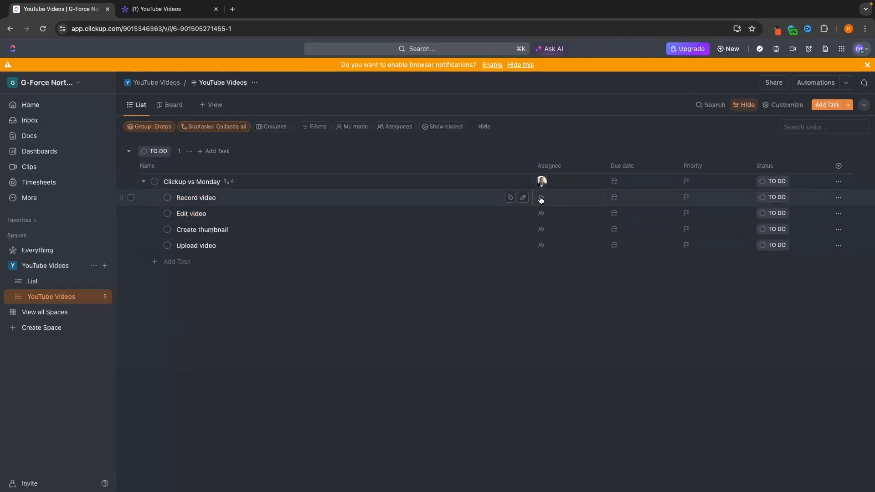
click(541, 198)
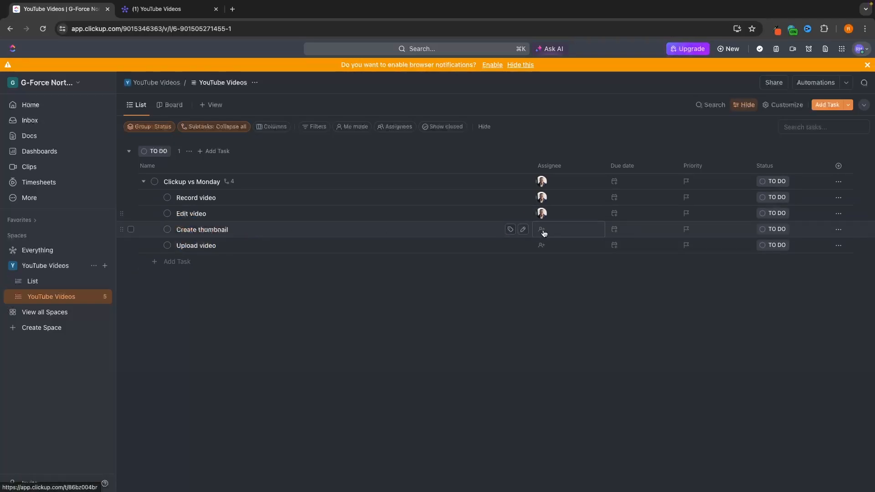
click(542, 229)
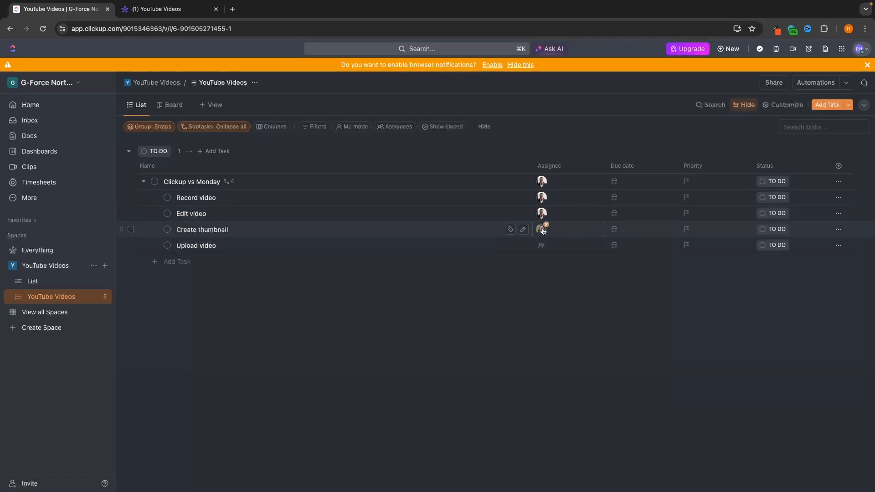
click(541, 245)
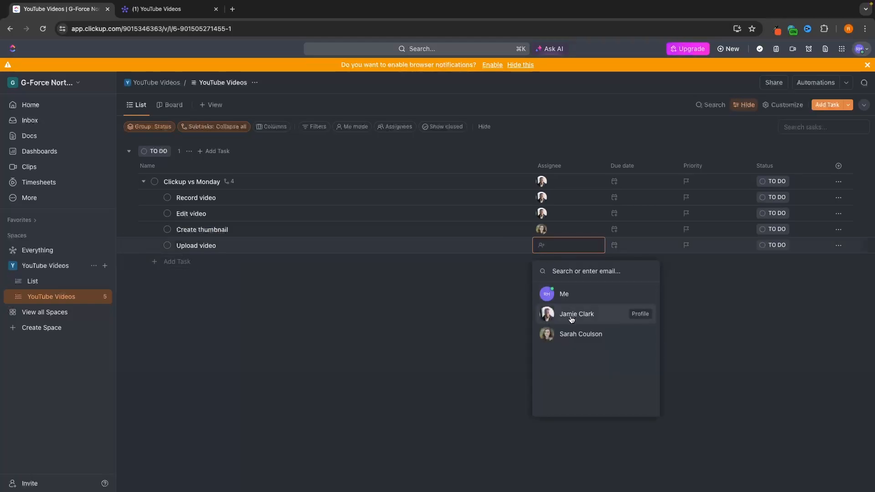
click(577, 314)
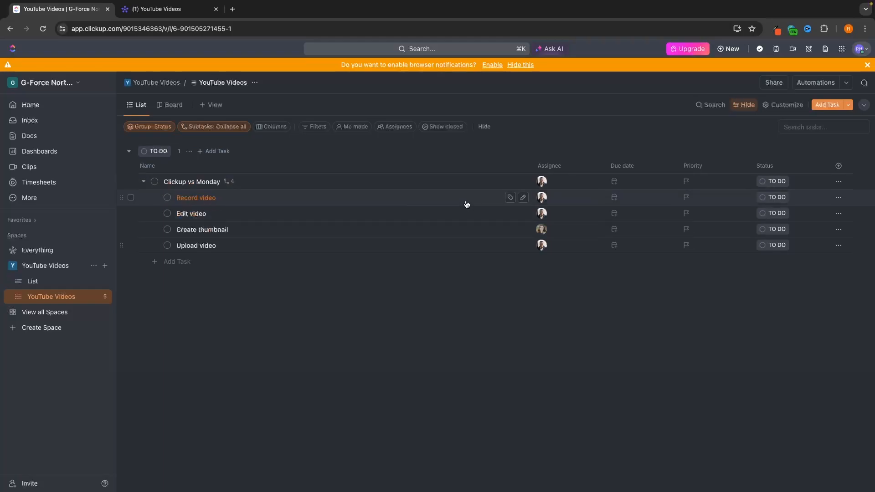
click(542, 181)
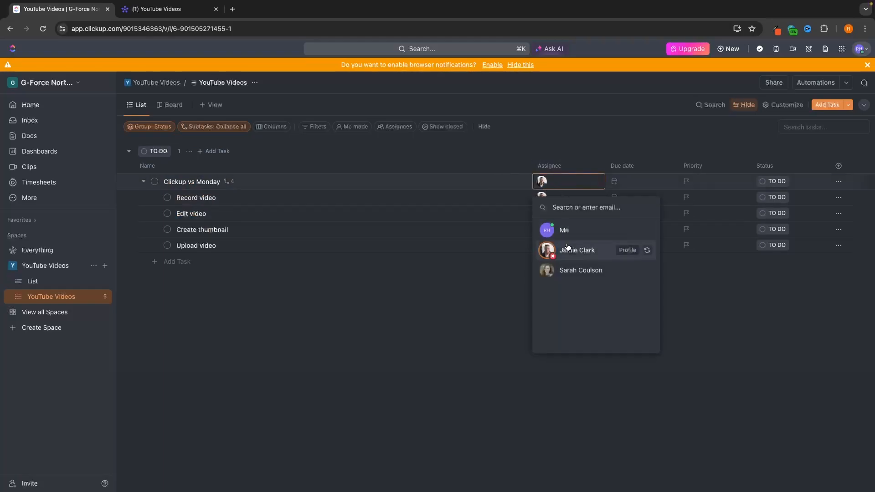
click(577, 250)
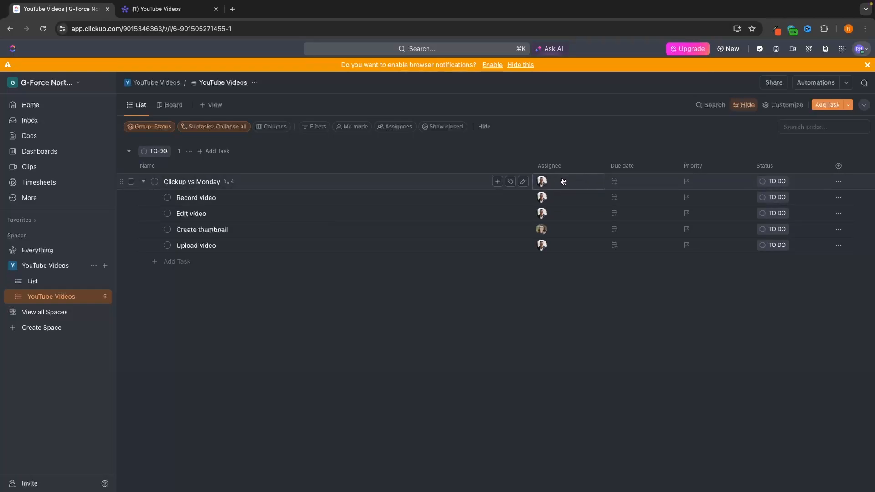
click(157, 9)
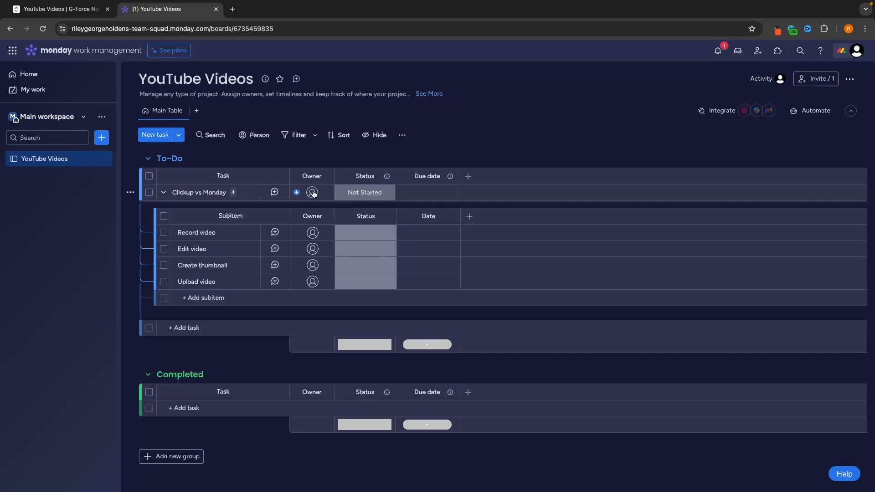
Step: Assign owners to the Clickup vs Monday task and its subitems
click(312, 193)
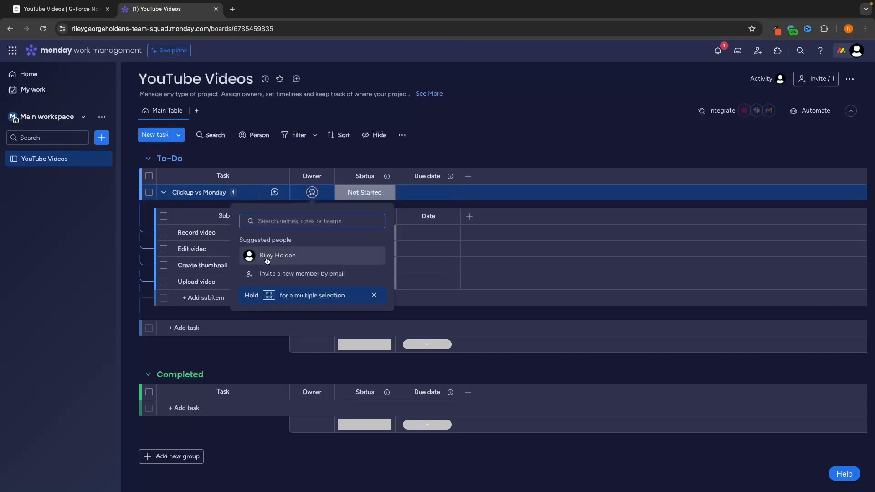
mouse_move(283, 262)
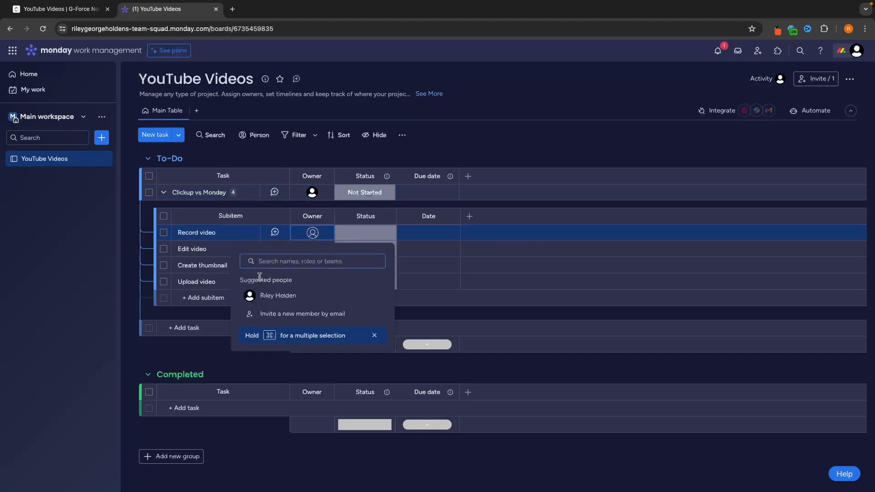
click(278, 296)
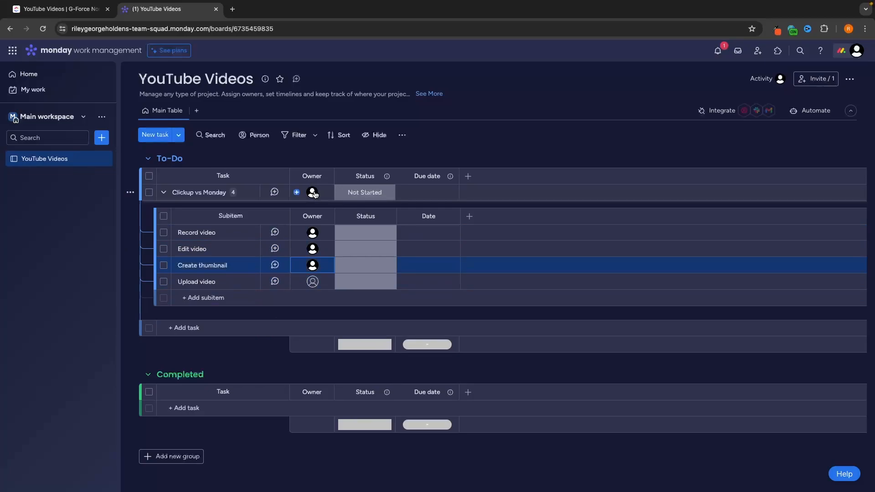
click(312, 282)
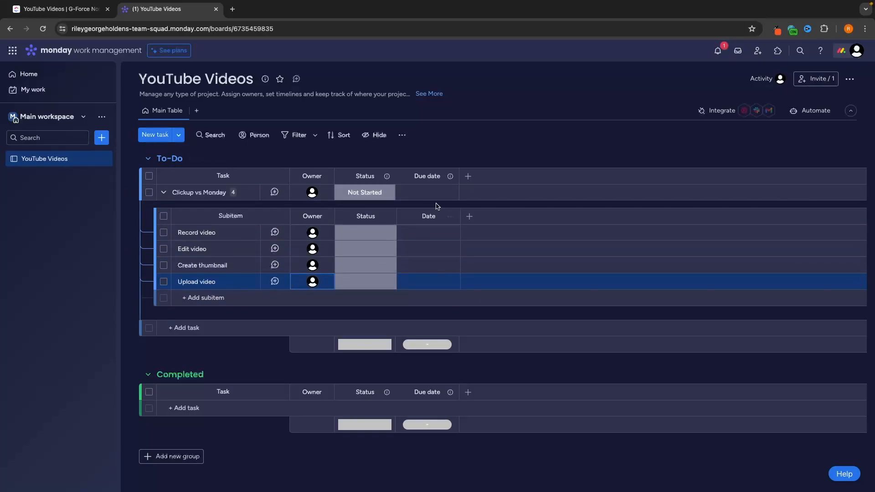
Step: Set the task's due date to May 31 and date Record video and Edit video May 29
click(426, 193)
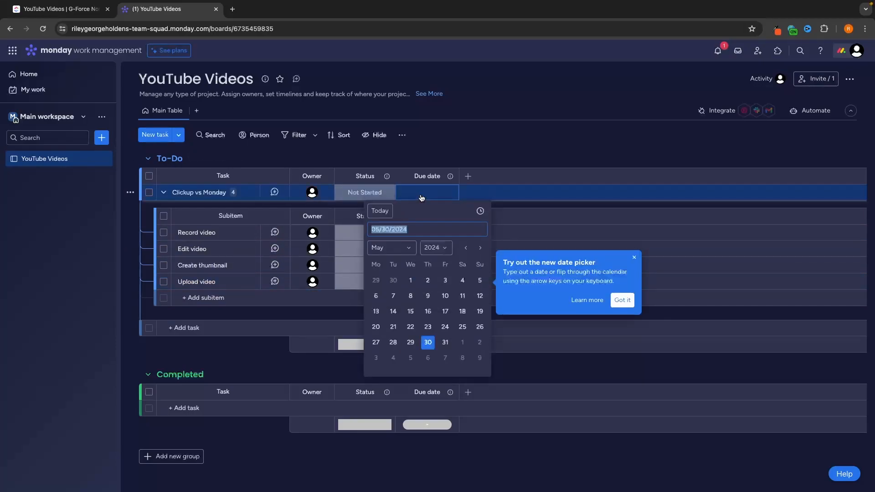
click(445, 342)
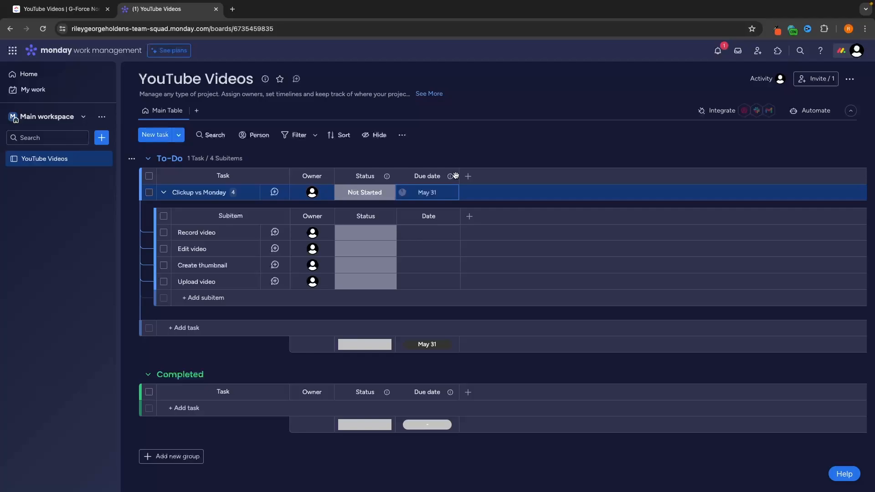
click(429, 232)
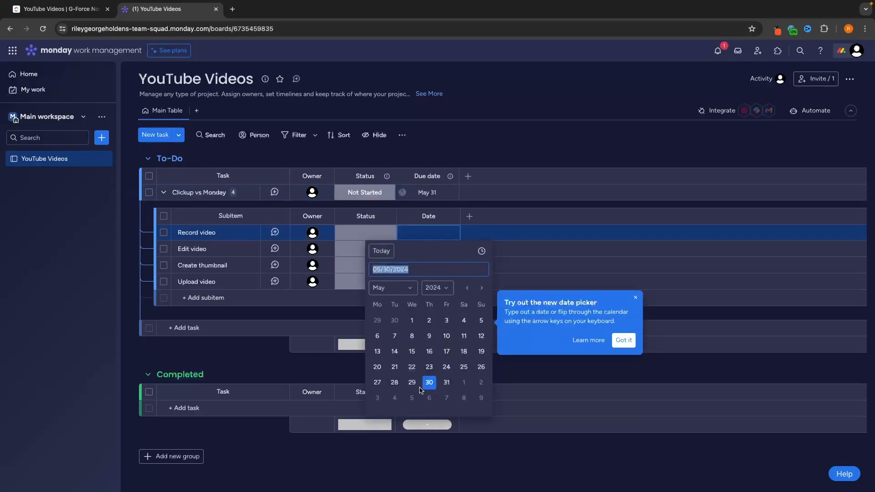
click(429, 383)
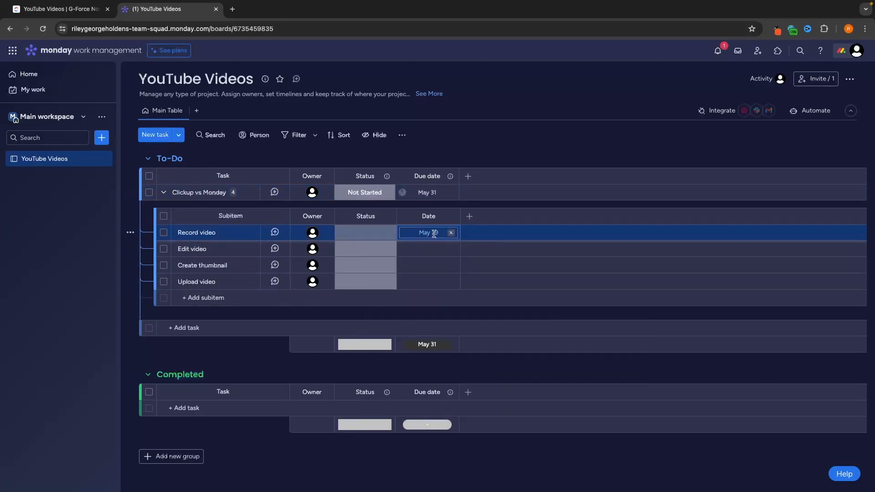
click(428, 249)
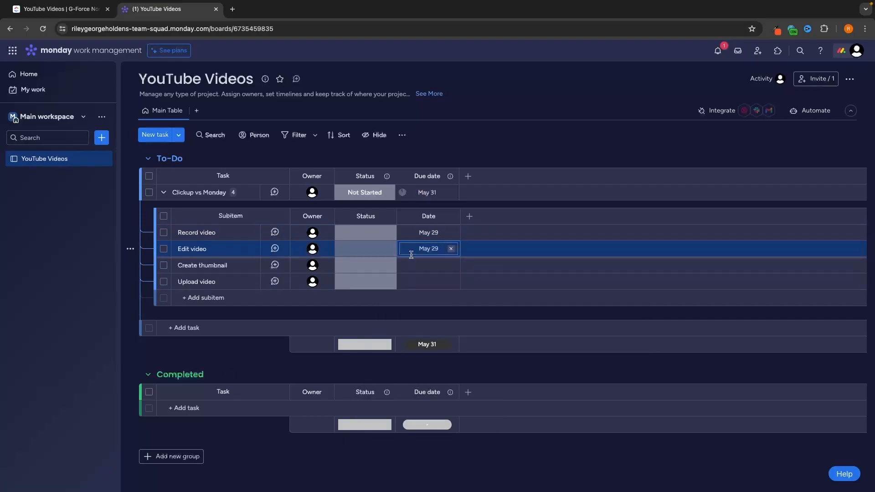
click(59, 9)
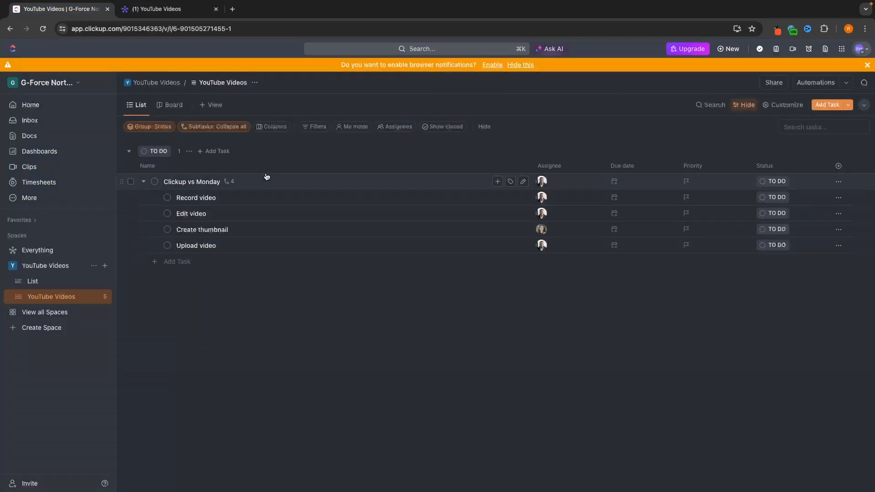
Step: Set Clickup vs Monday and Record video due Tomorrow in ClickUp, then return to monday.com
click(615, 181)
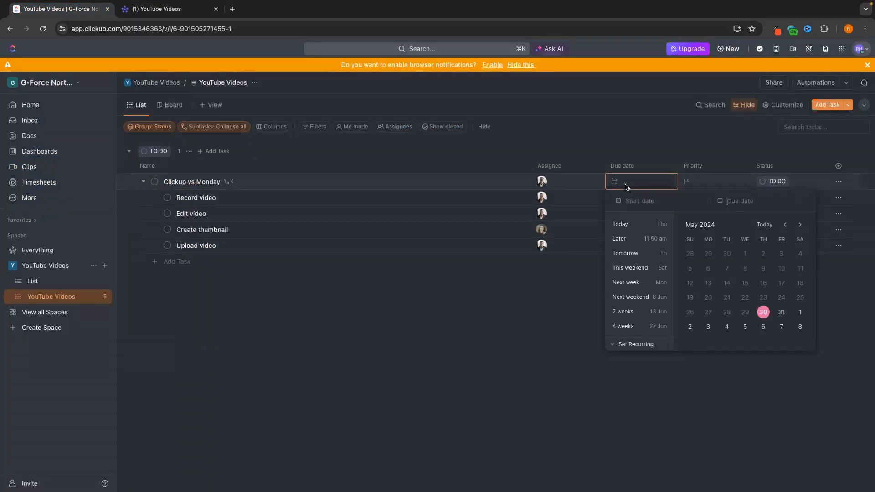
click(625, 253)
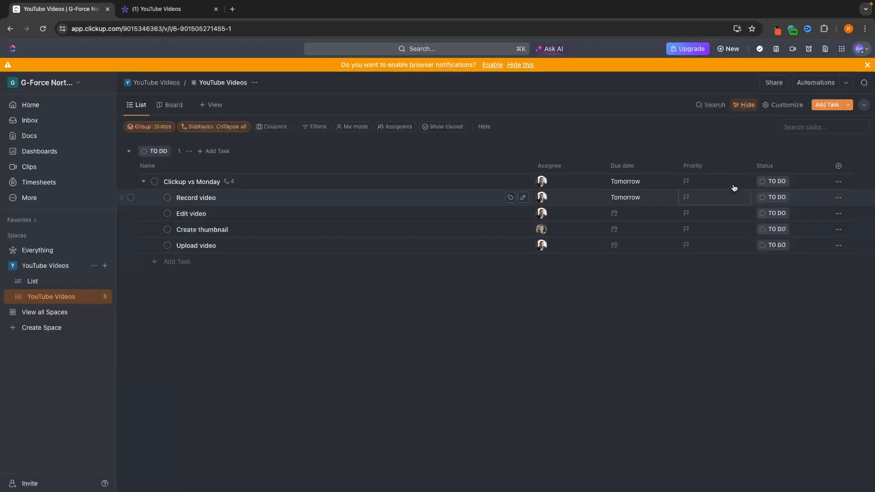
mouse_move(439, 230)
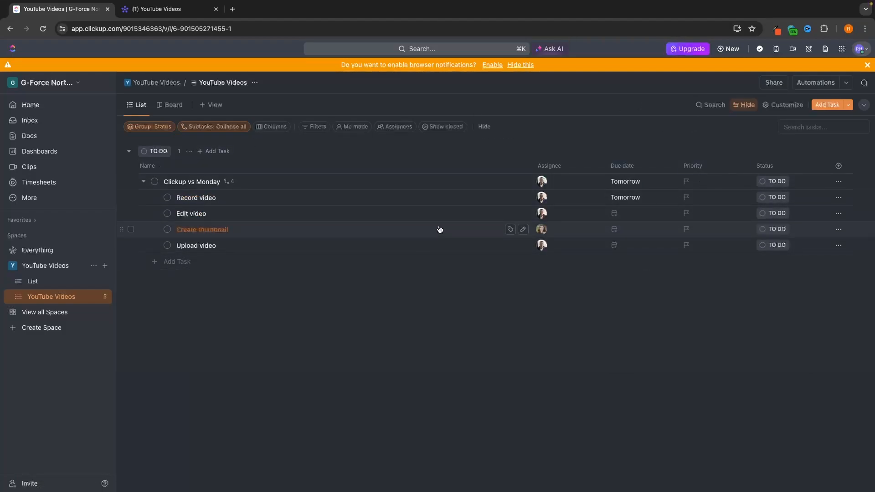
click(157, 10)
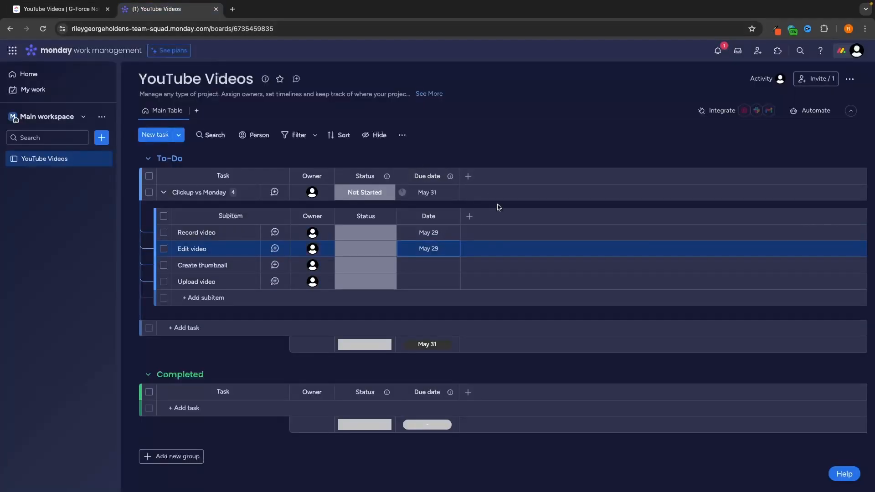
Step: Browse monday.com's Column Center catalogue via More columns to the Board Power-Up types
click(468, 177)
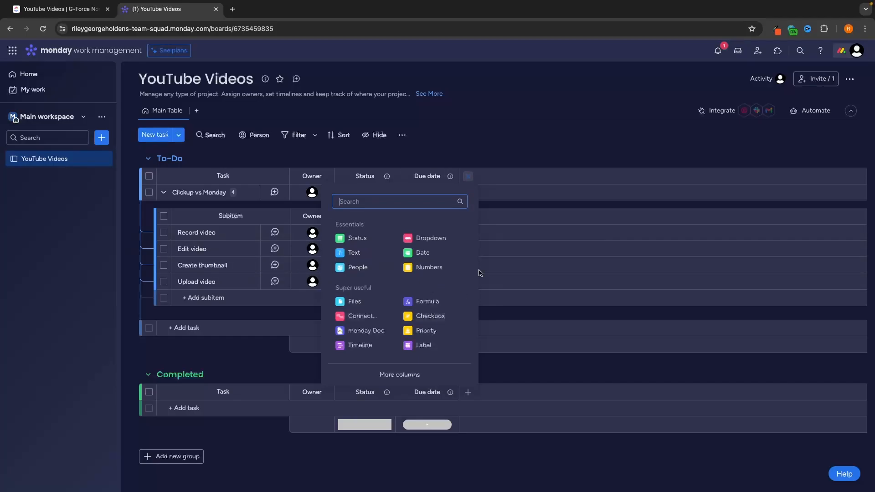
mouse_move(392, 360)
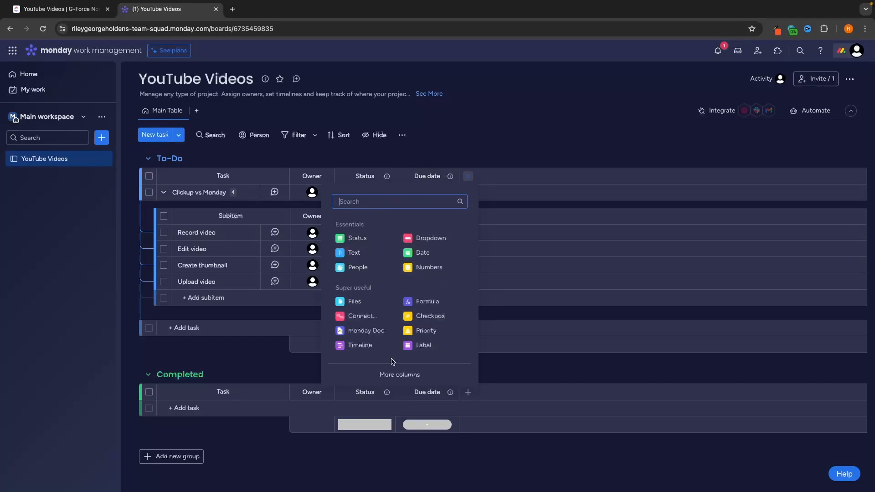
click(399, 375)
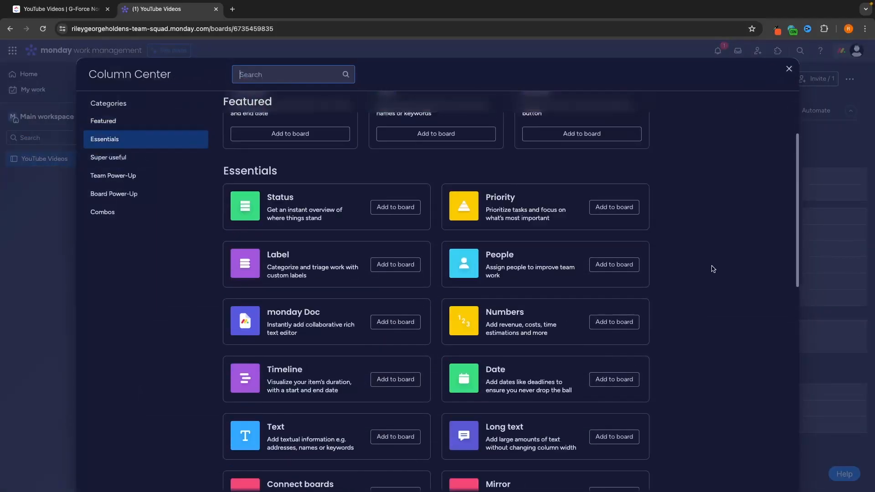
click(114, 194)
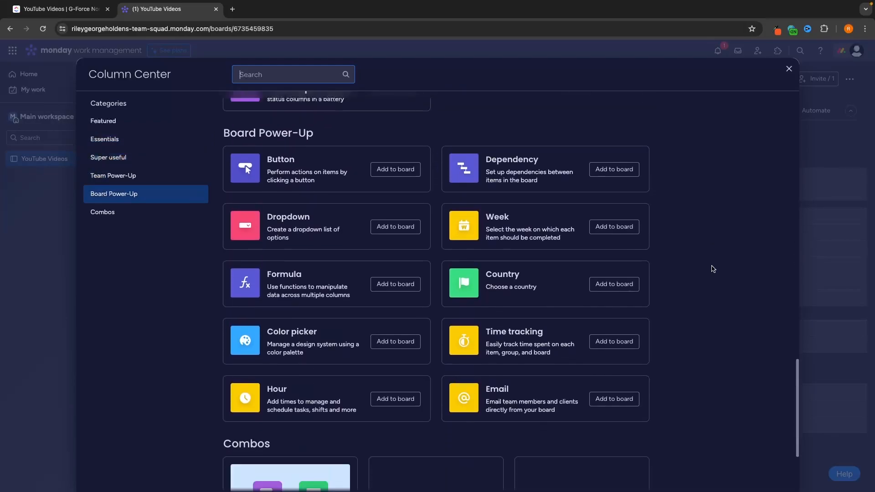
click(103, 121)
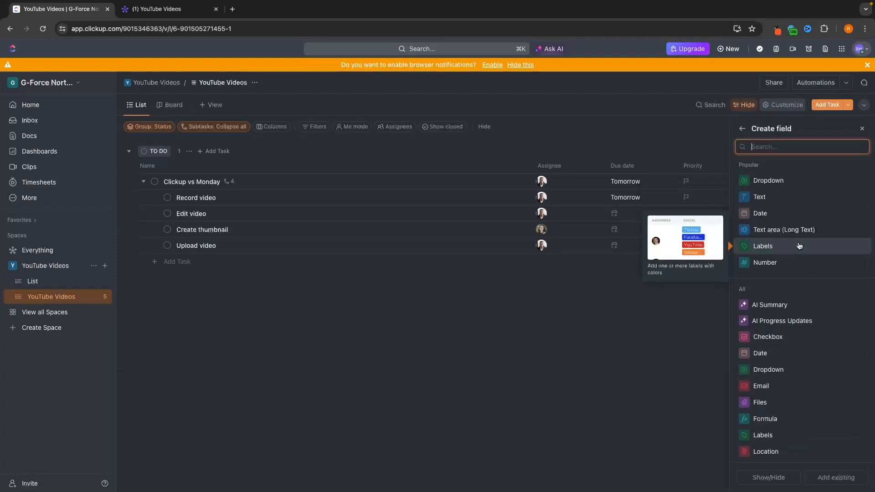
mouse_move(789, 230)
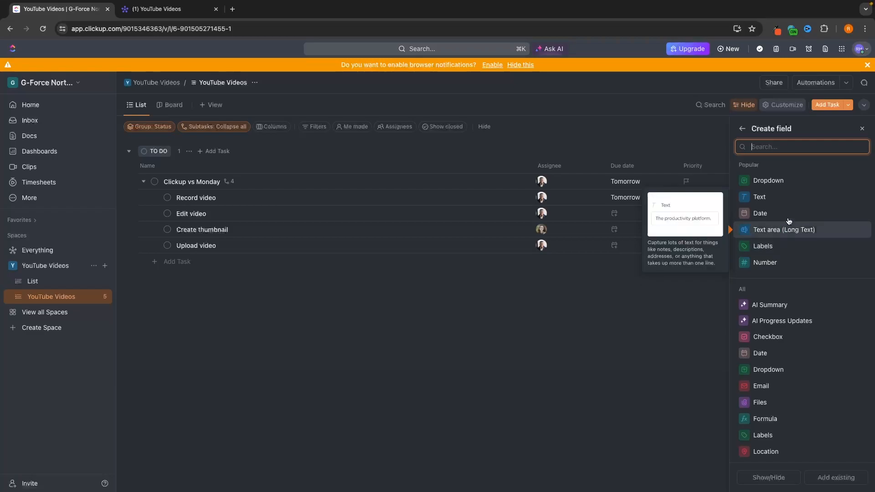
Step: Begin a ClickUp Dropdown custom field with a placeholder name, then abandon it
click(768, 180)
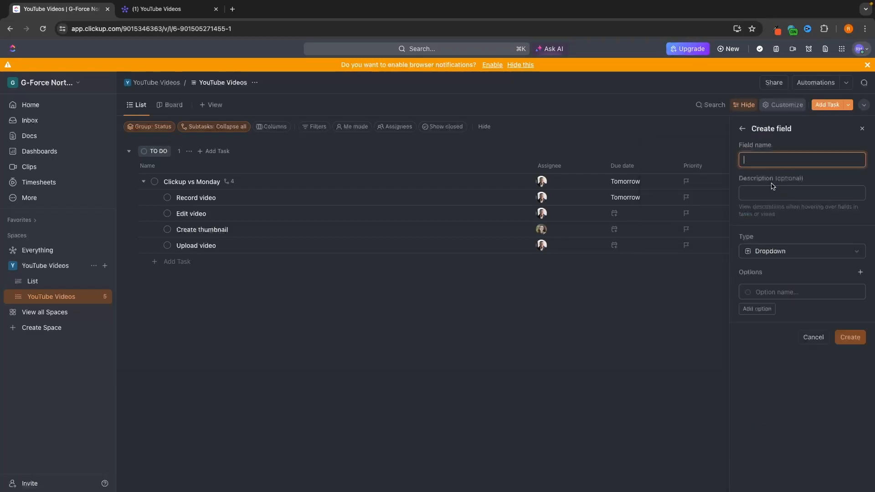
text(trgegr)
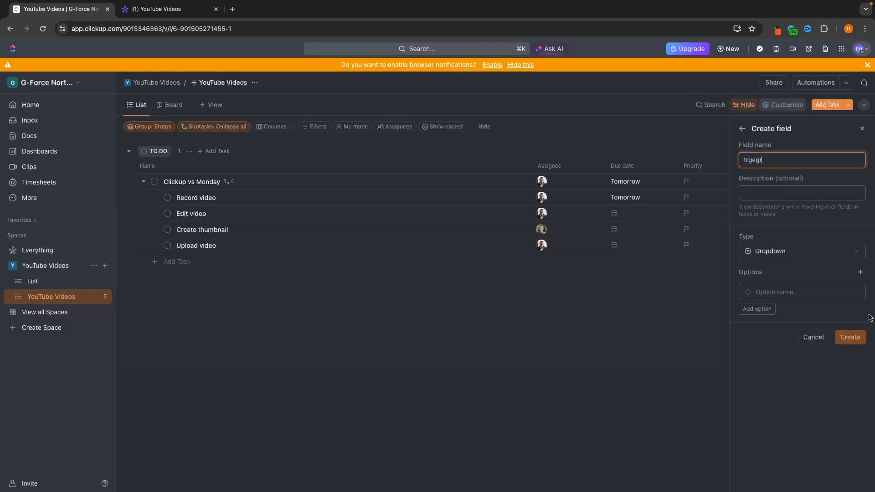
text(htht)
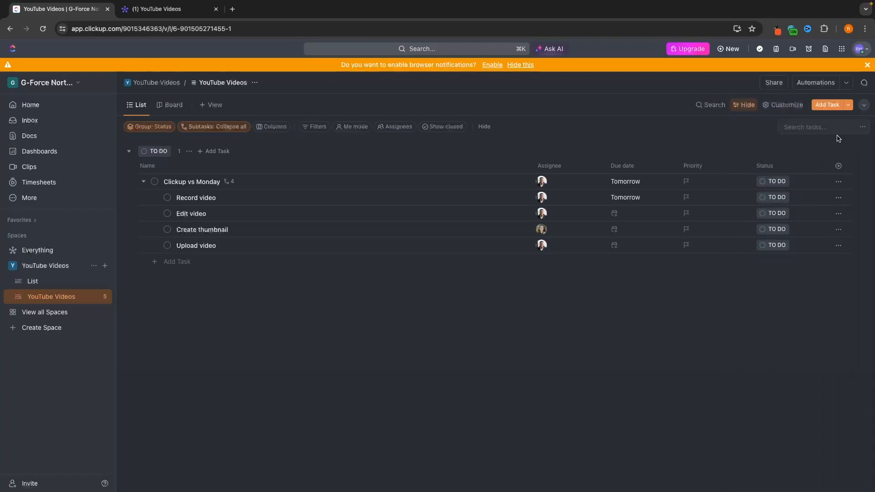
mouse_move(838, 166)
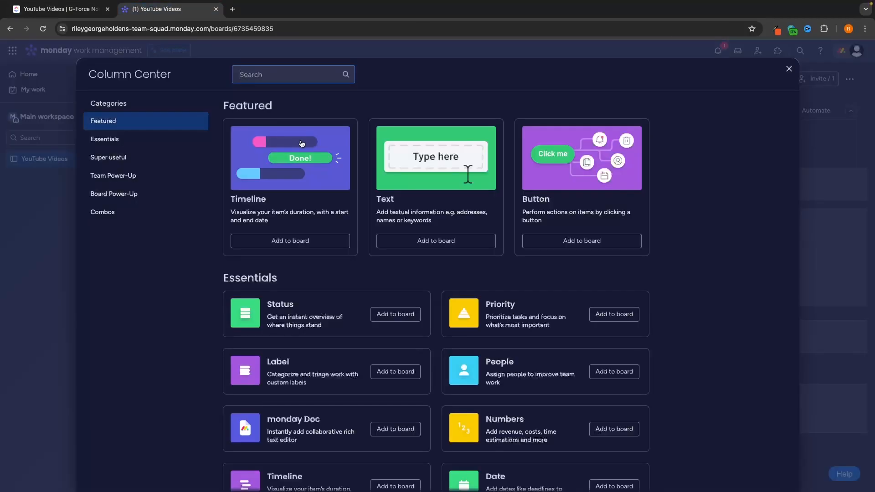
Step: Close the Column Center without adding a column, then collapse and re-expand the subitems
click(789, 68)
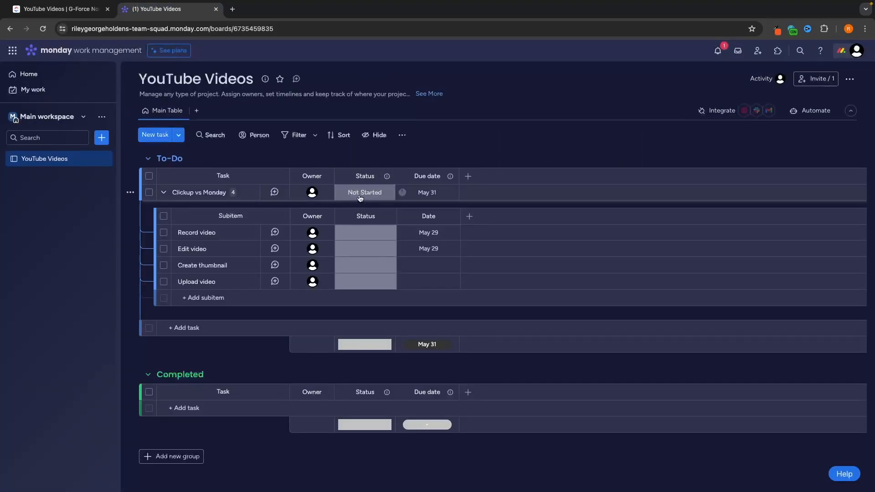
click(365, 192)
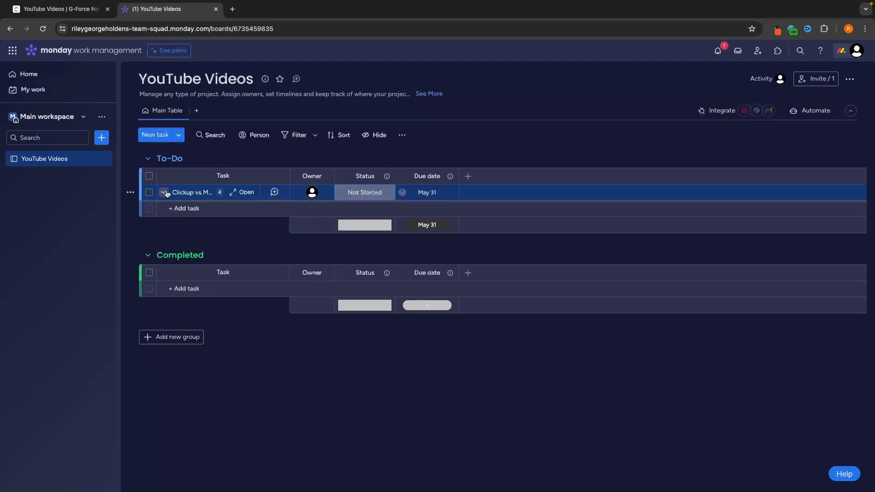
click(164, 193)
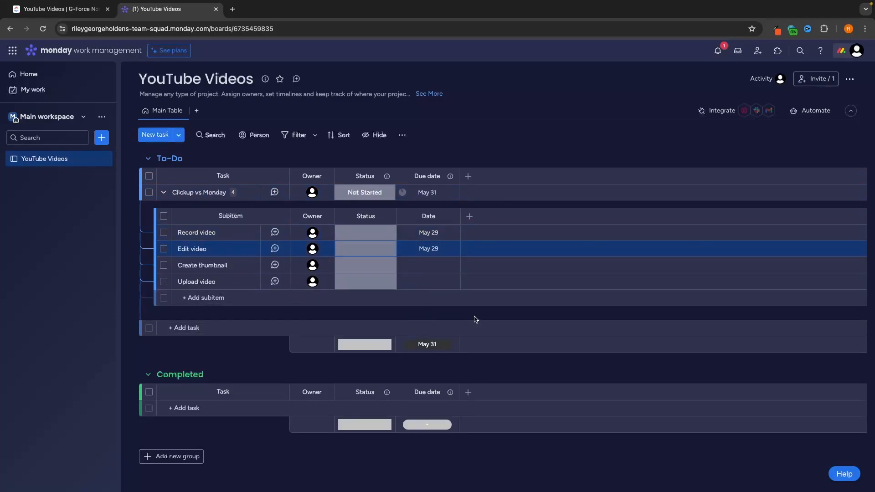
Step: Mark Record video Done (via Working on it) and Edit video Working on it
click(364, 192)
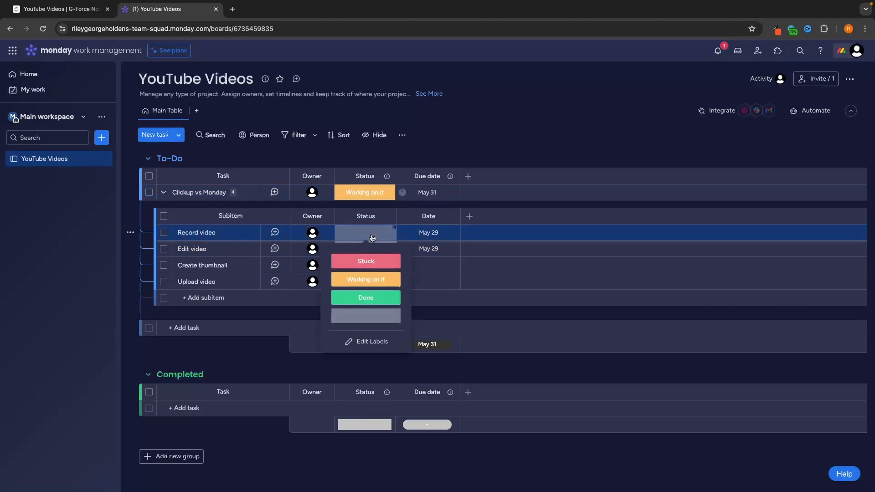
click(365, 280)
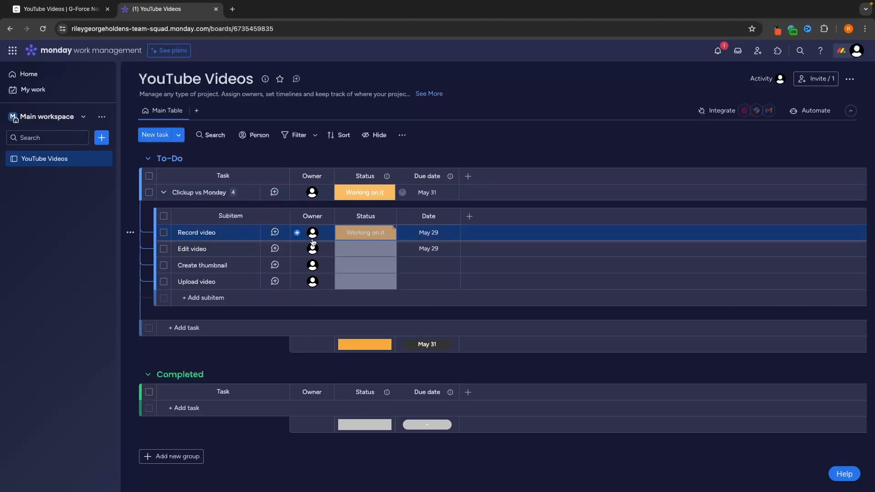
click(365, 232)
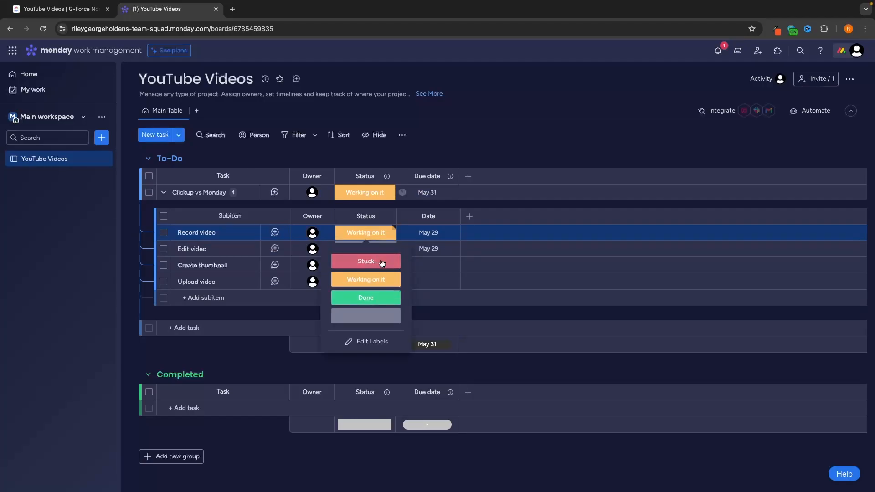
click(366, 297)
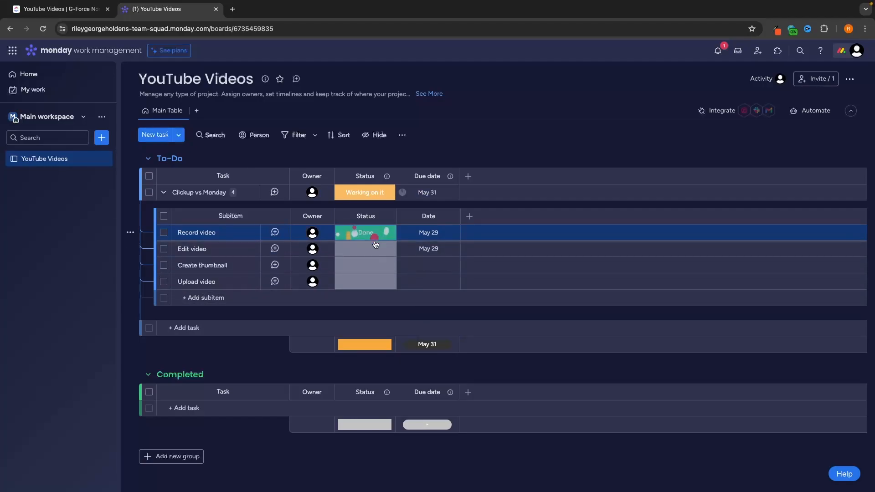
click(366, 248)
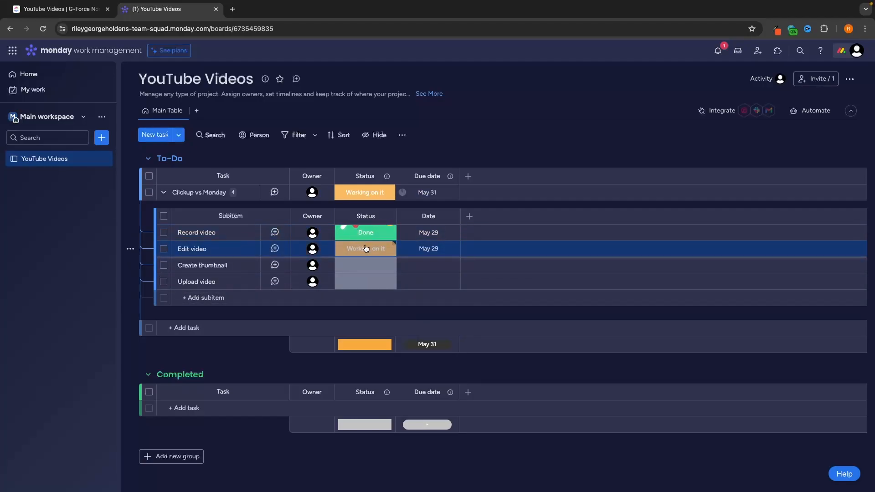
click(59, 9)
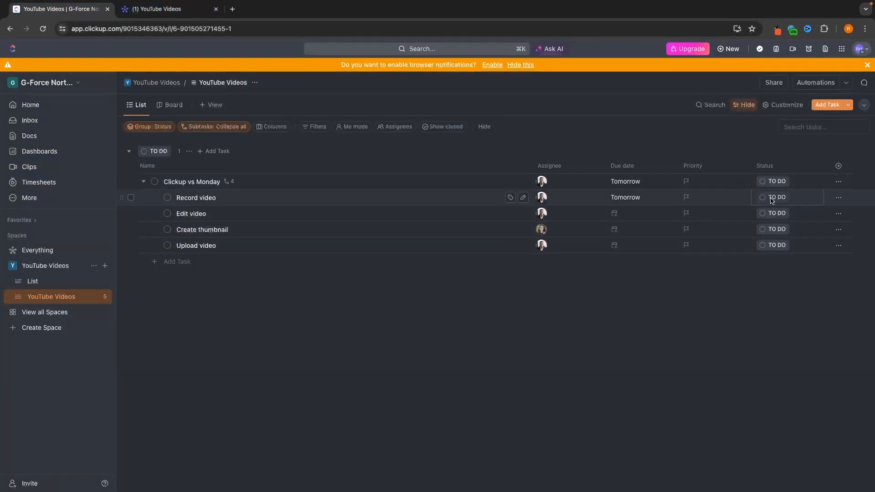
Step: Set Record video to In Progress and show the tasks in Board view
click(777, 197)
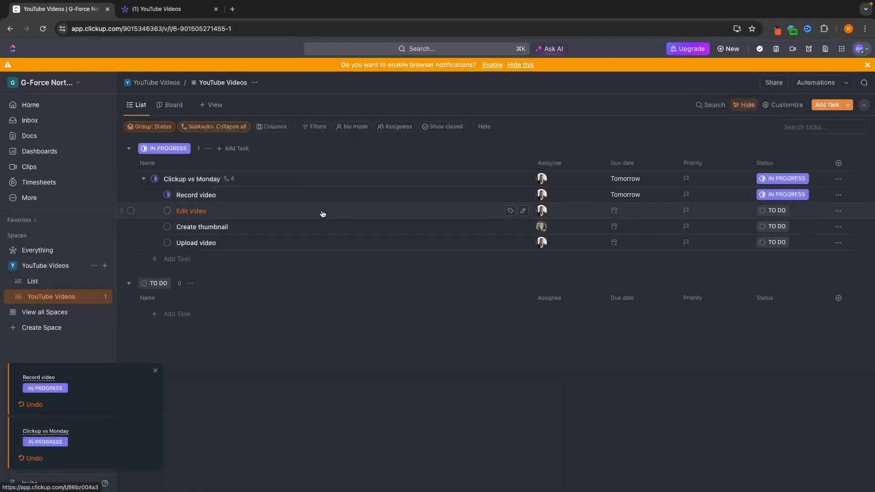
click(169, 105)
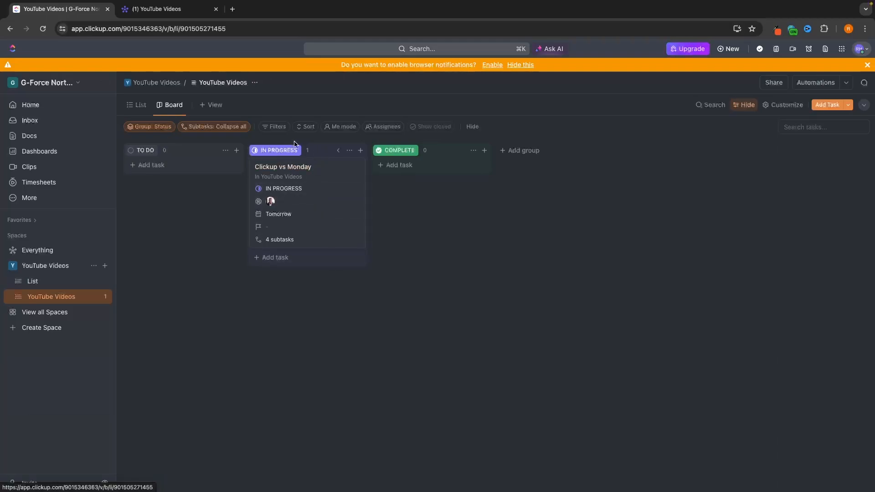
Step: Add a Kanban view to the monday.com YouTube Videos board
click(157, 9)
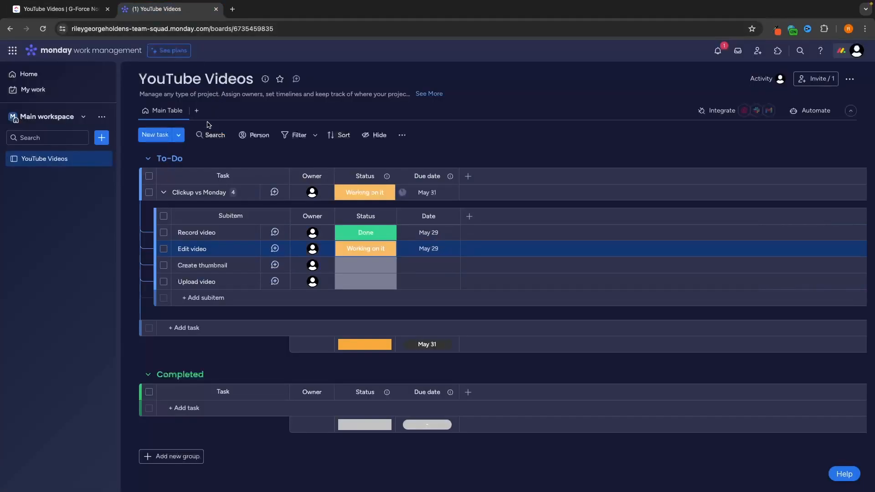
mouse_move(195, 110)
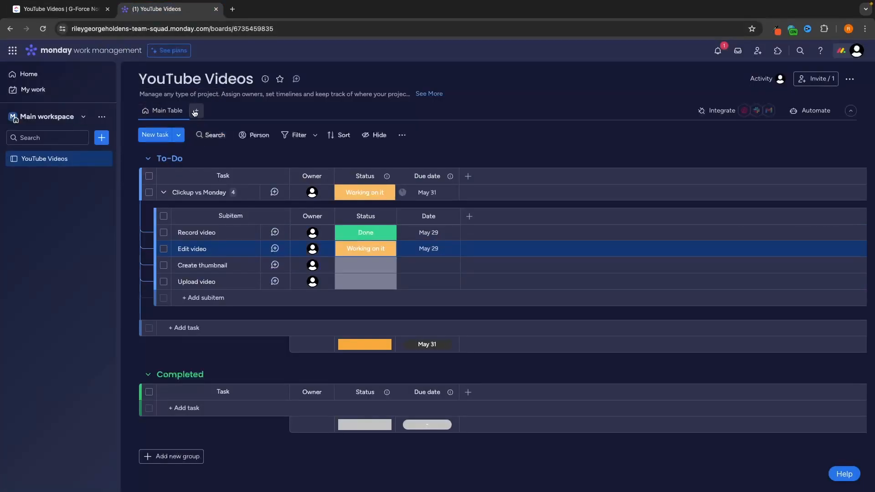
click(195, 111)
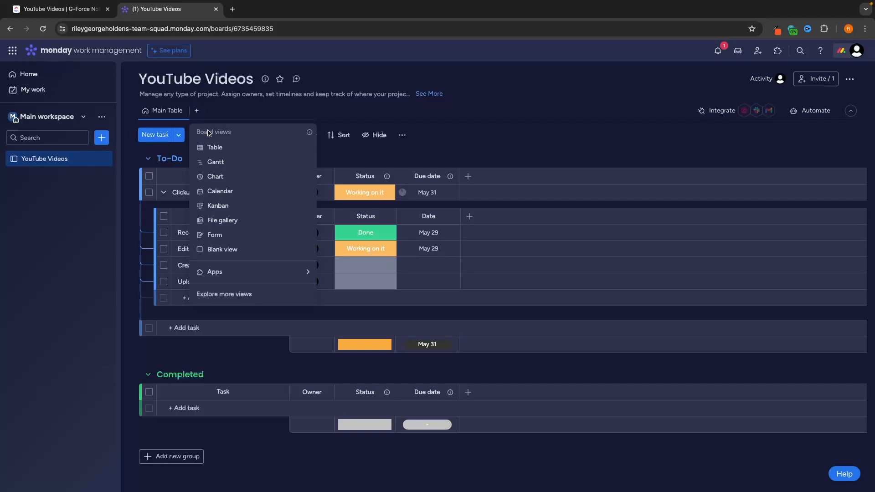
mouse_move(225, 209)
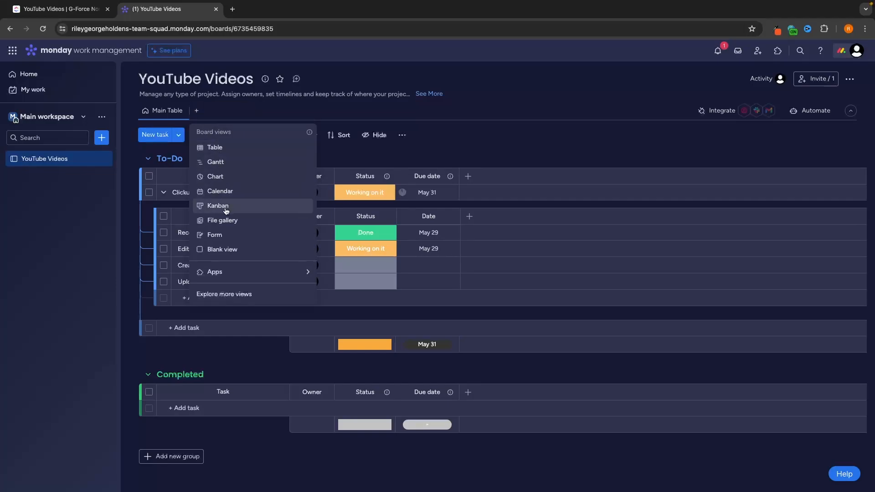
click(217, 206)
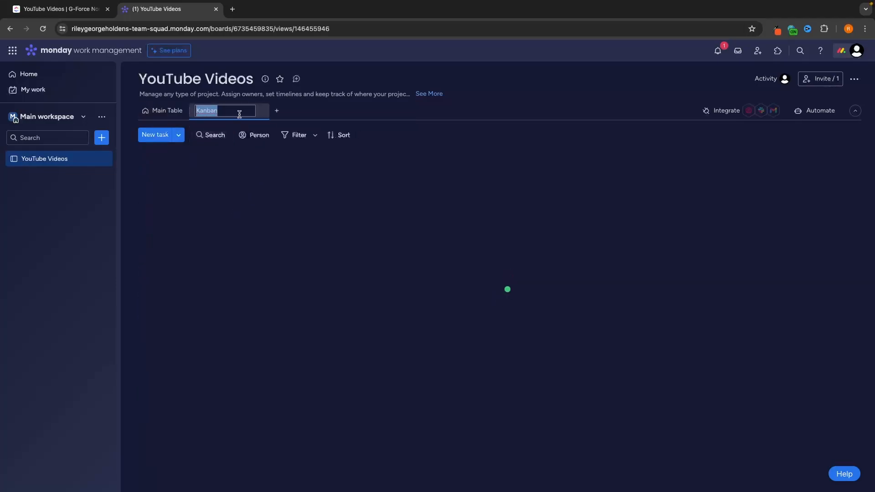
key(Enter)
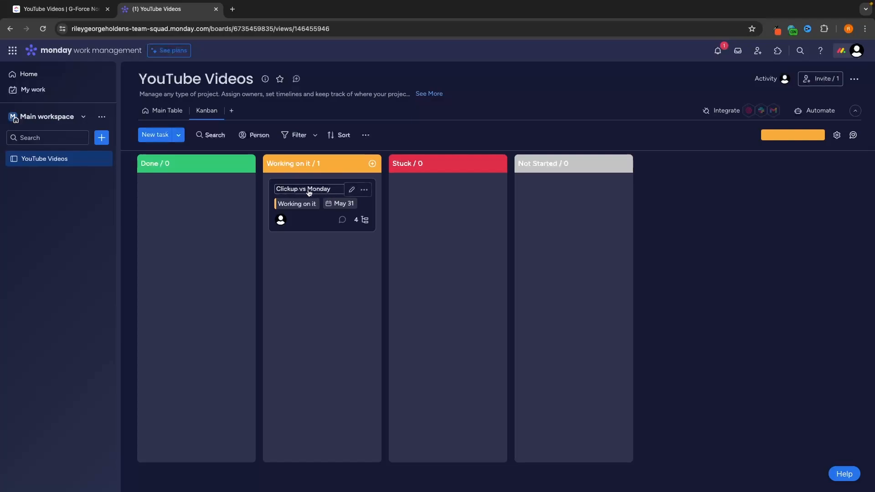
Step: Move Clickup vs Monday to Stuck, back to Working on it, then return to Main Table
drag(322, 204, 195, 204)
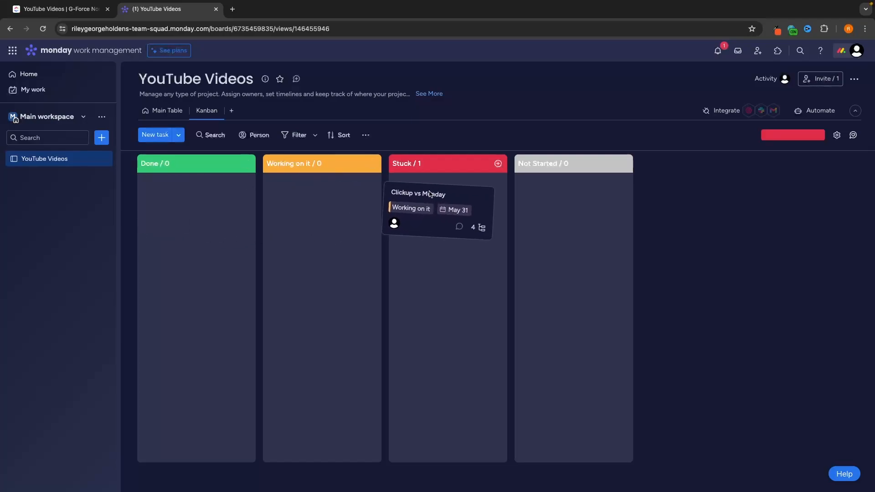
click(166, 110)
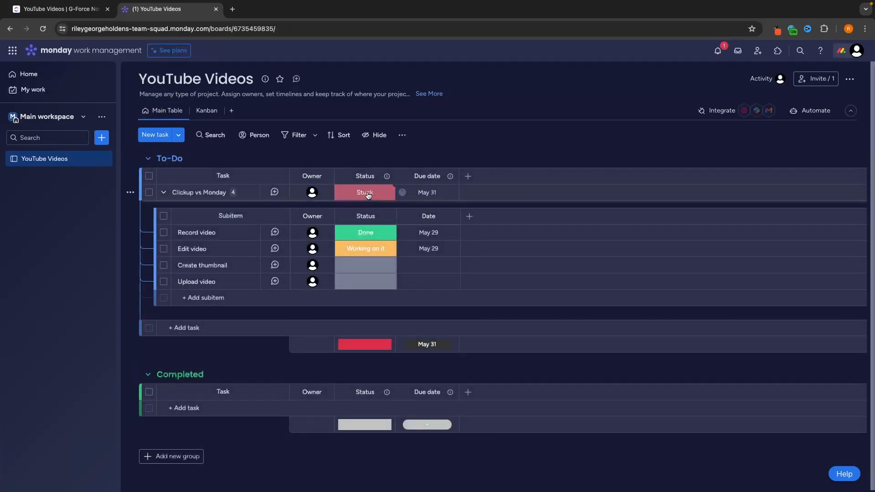
click(207, 111)
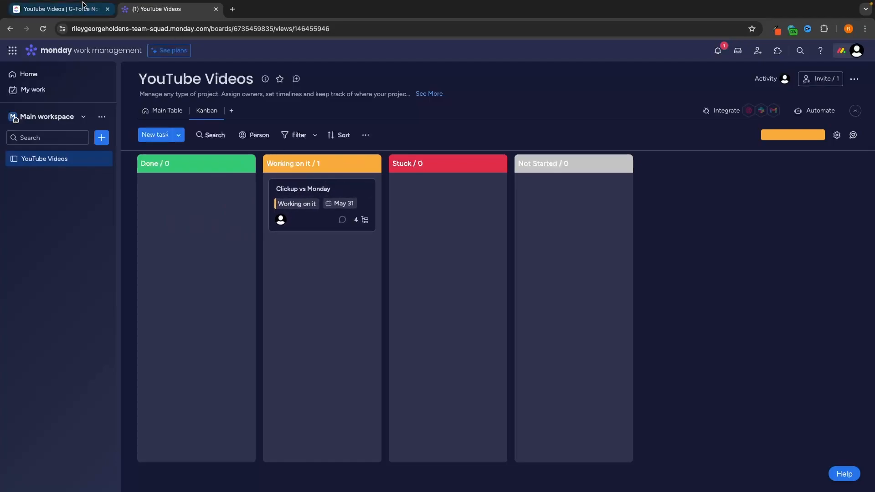
click(167, 111)
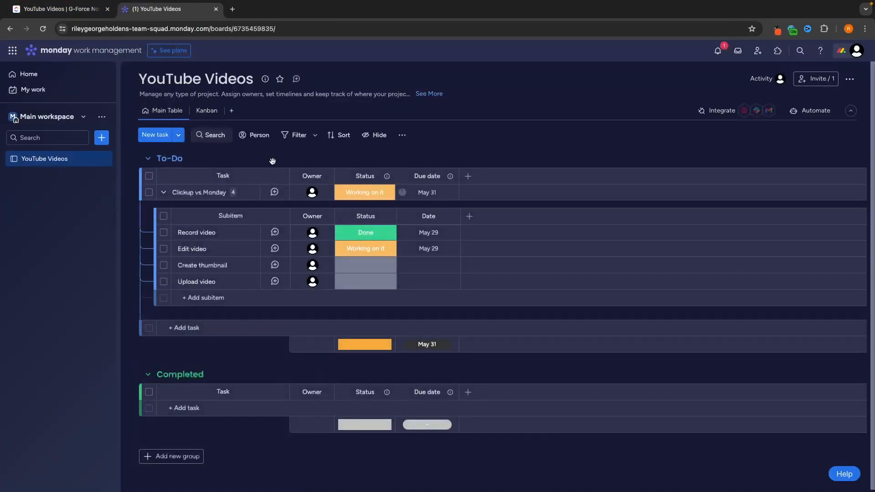
click(60, 9)
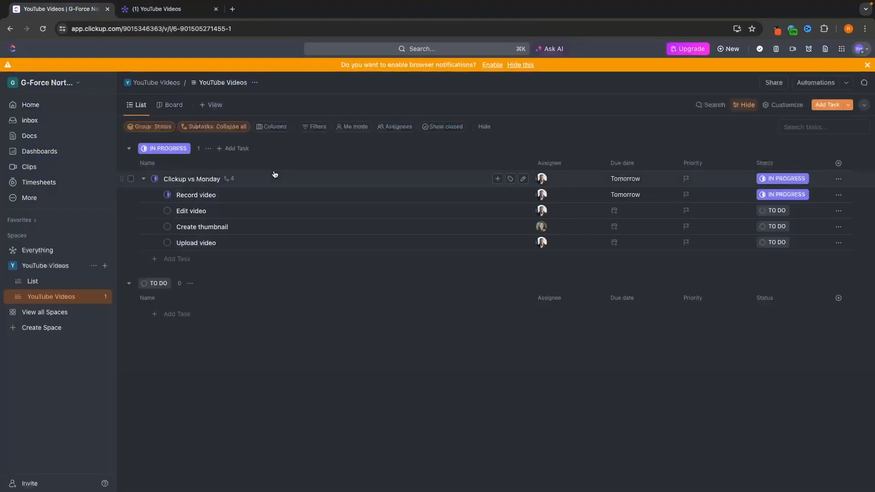
click(160, 9)
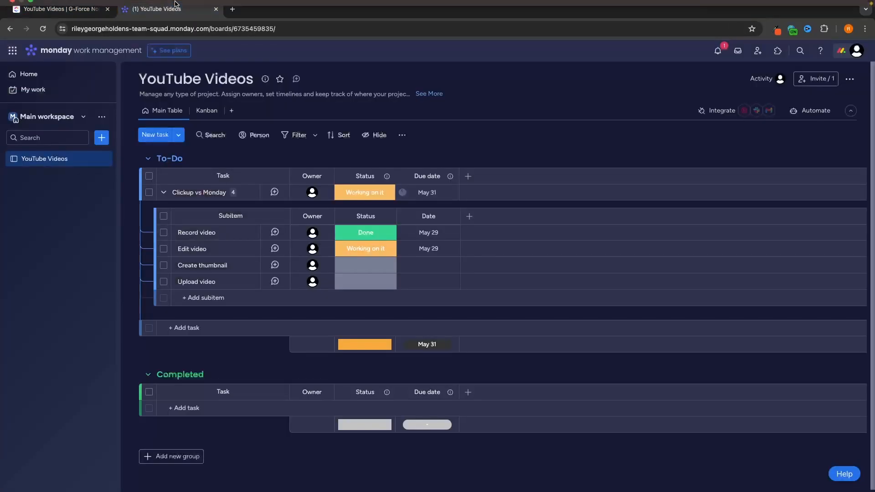
click(59, 9)
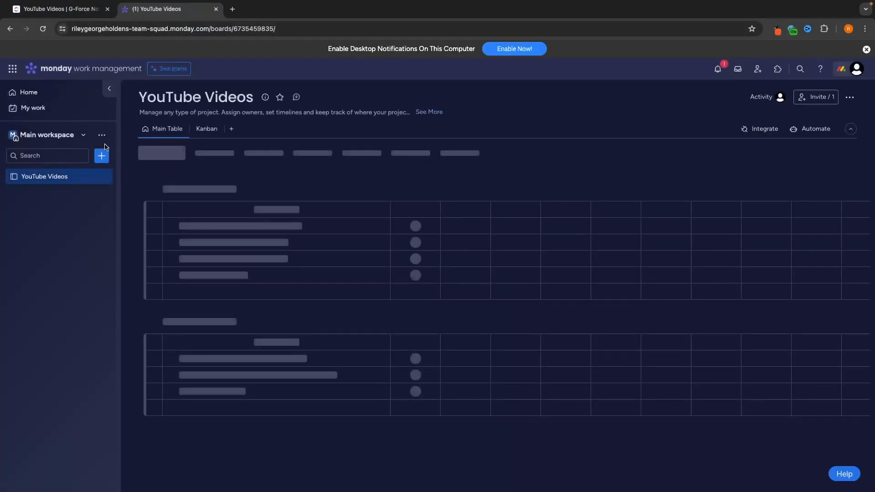
Step: Create a doc named New Doc in the main workspace
click(102, 155)
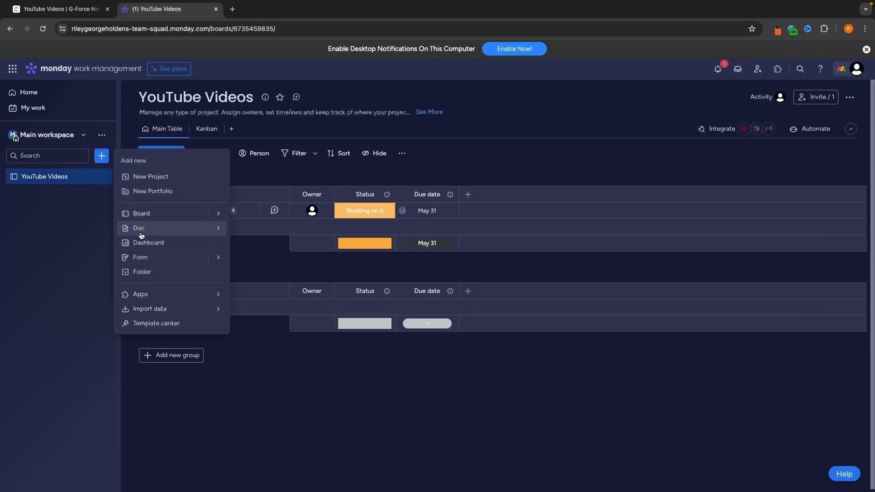
click(139, 228)
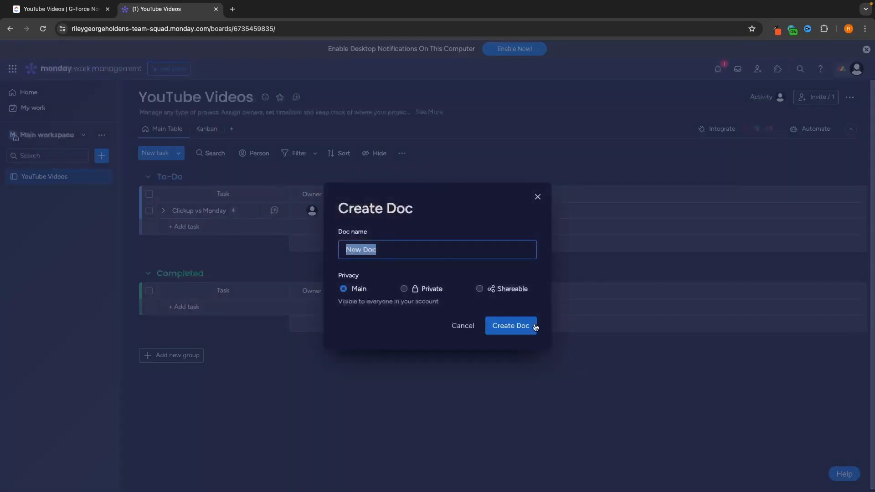
click(511, 326)
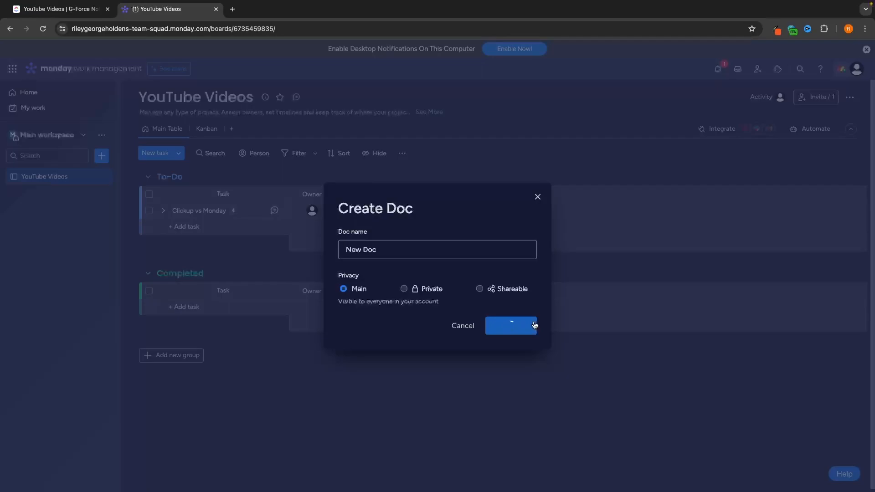
click(511, 325)
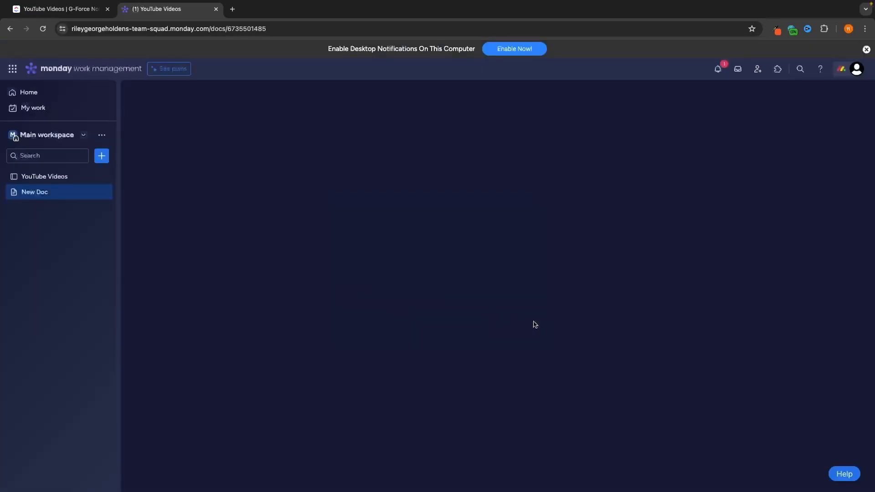
Step: Type placeholder text in the doc body and browse the / insert-block menu
click(35, 191)
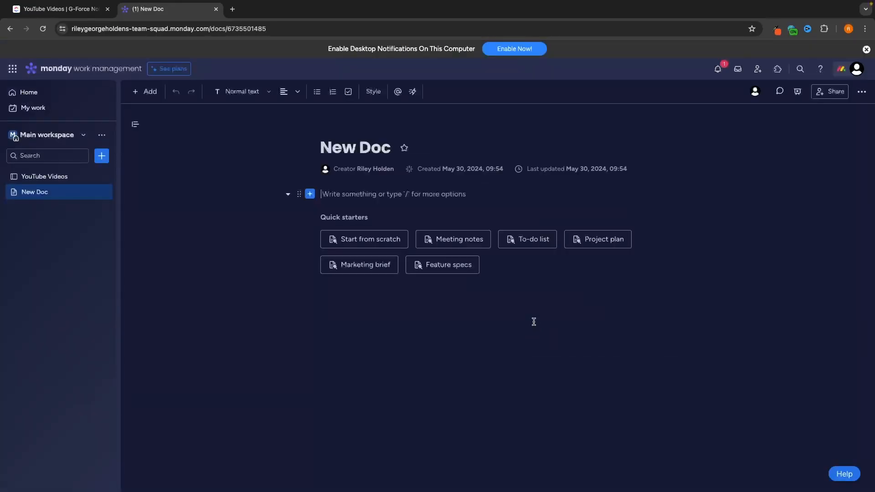
text(gvmfglkrnrgjrng)
text(rglrjngkjrd)
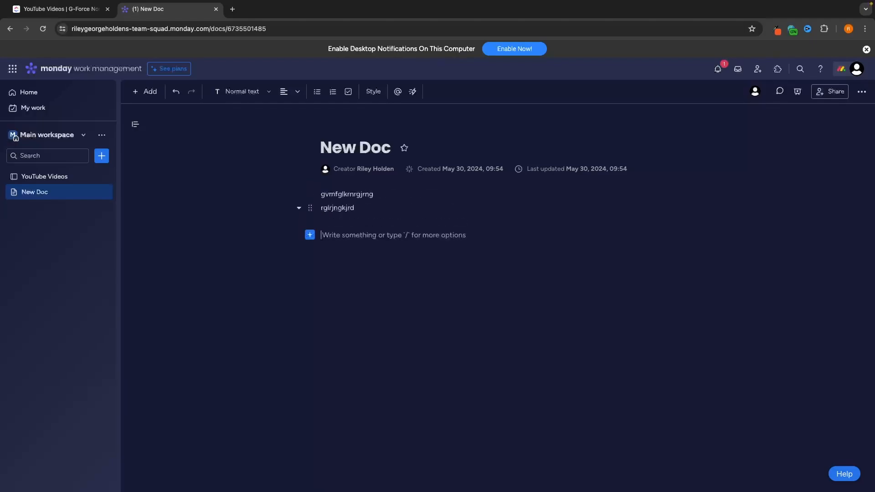
text(/)
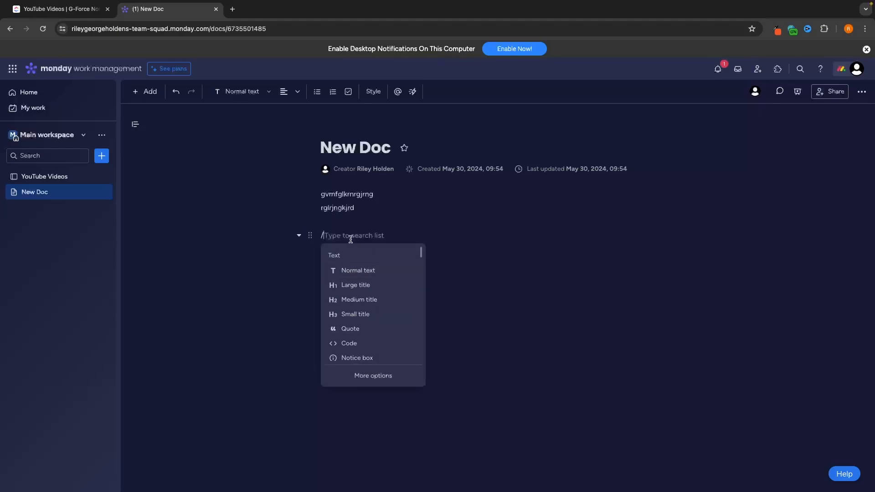
scroll(down, 3)
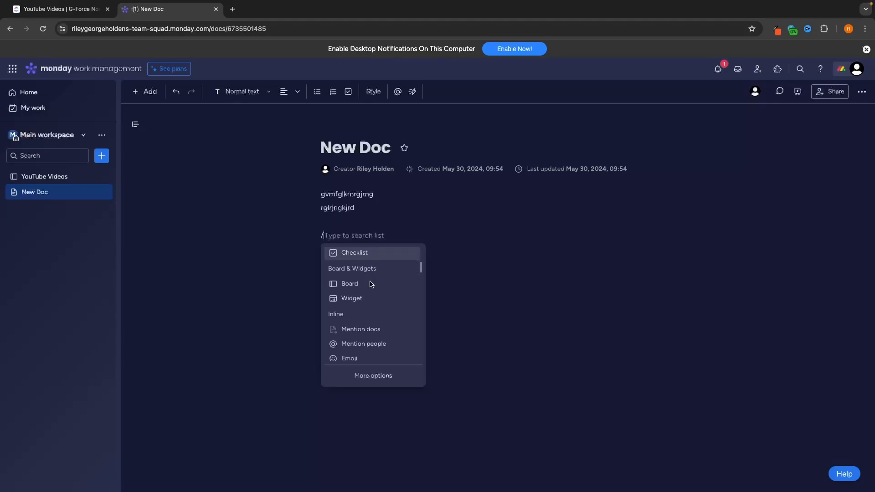
scroll(down, 3)
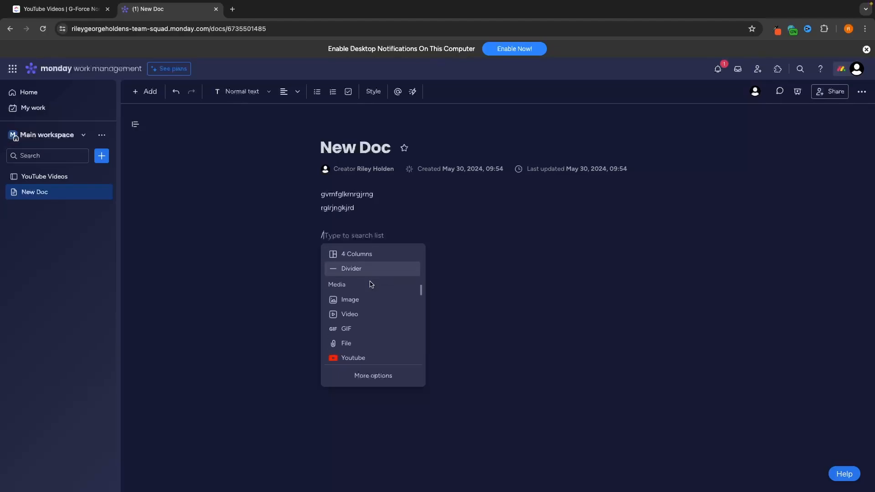
scroll(down, 3)
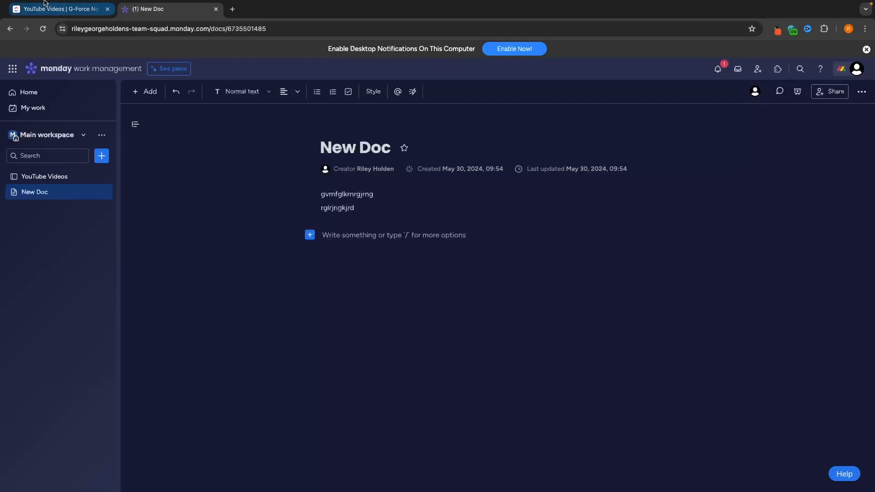
Step: Open ClickUp's Docs area, then return to monday.com's add-to-workspace options
click(60, 9)
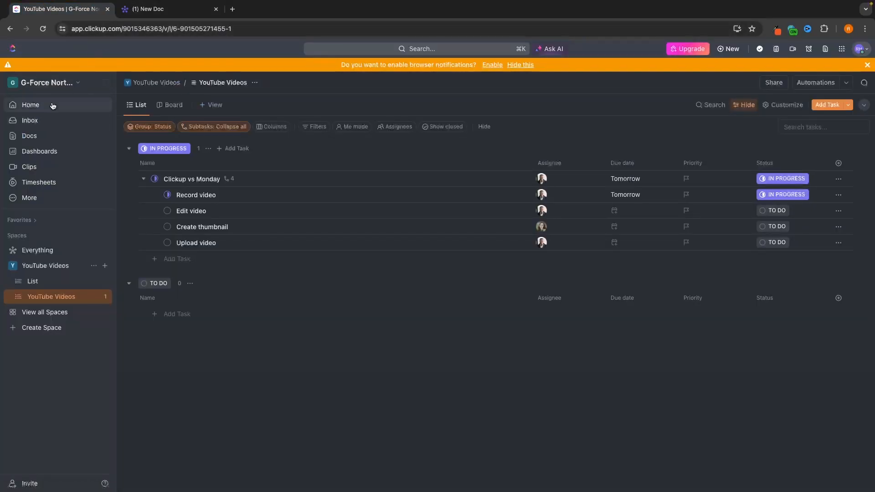
click(29, 136)
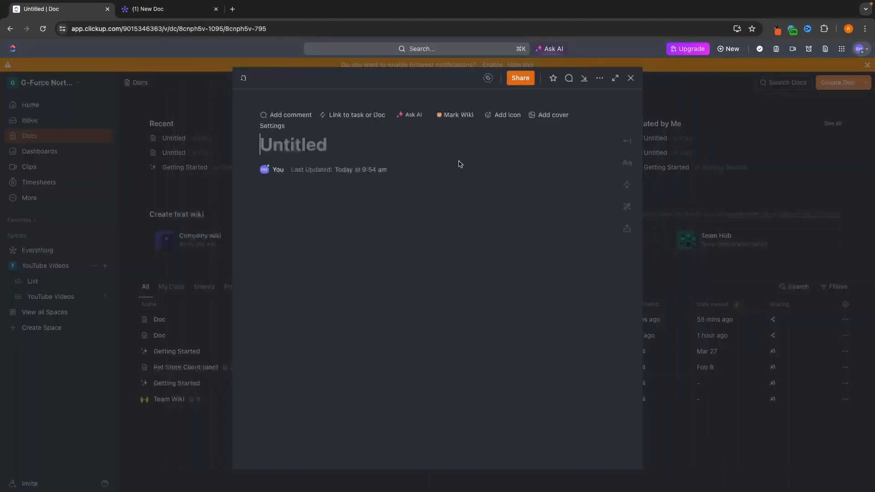
click(149, 9)
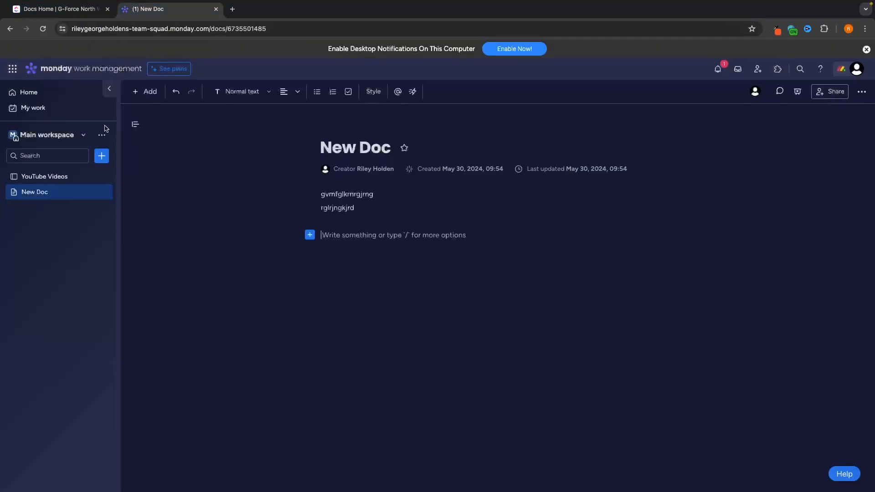
click(101, 155)
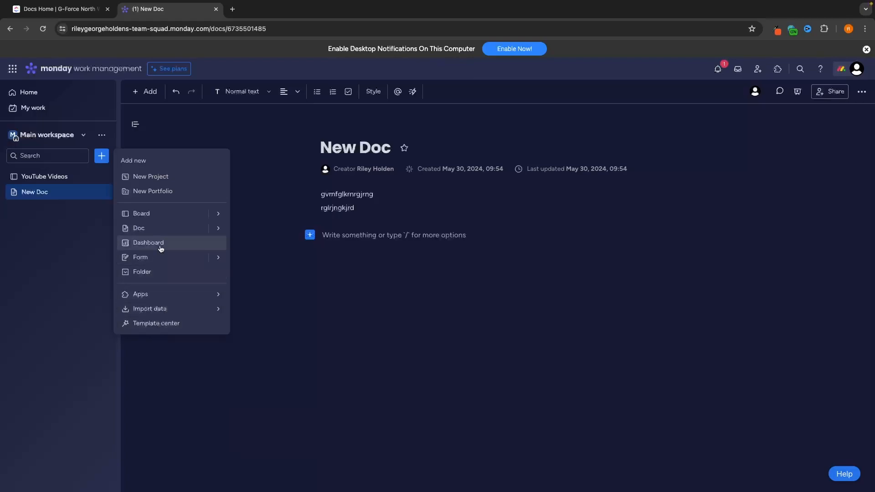
mouse_move(67, 22)
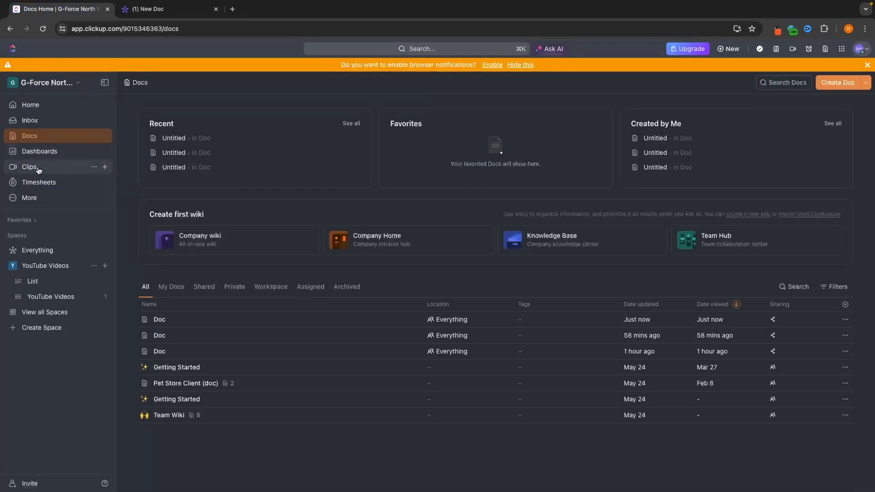
Step: Start a ClickUp clip recording of the entire screen from the Clips area
click(29, 166)
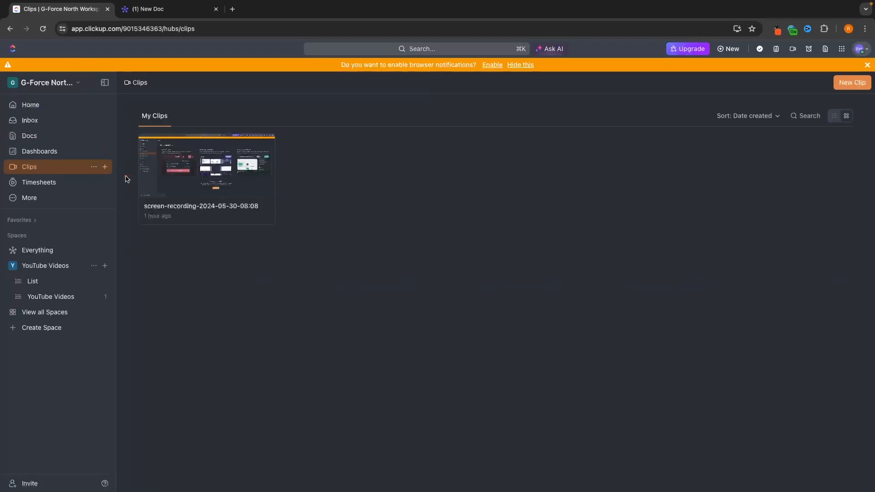
click(793, 49)
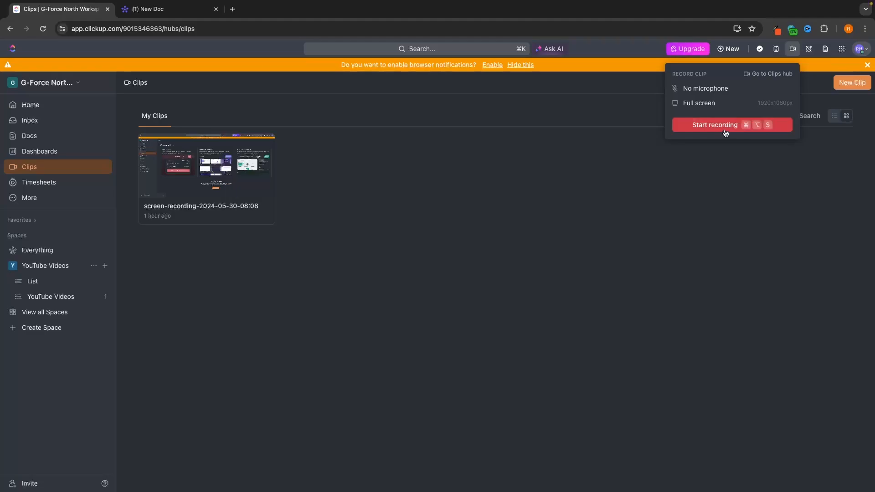
mouse_move(728, 131)
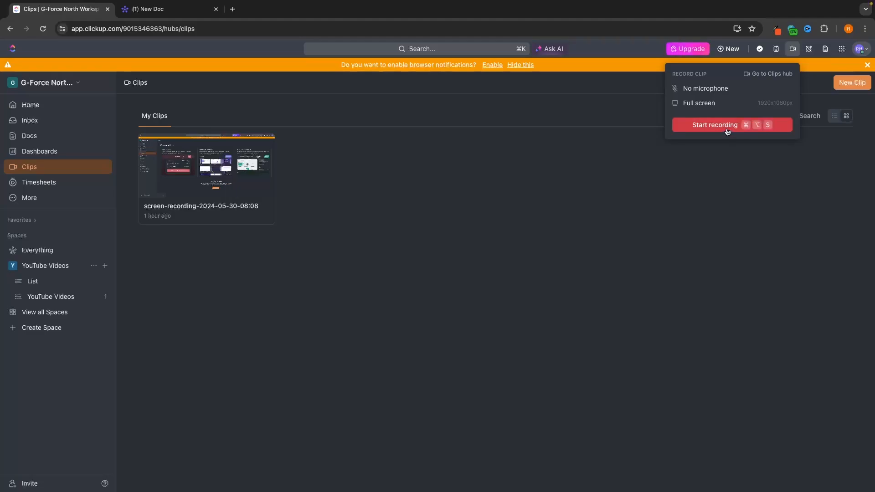
click(728, 125)
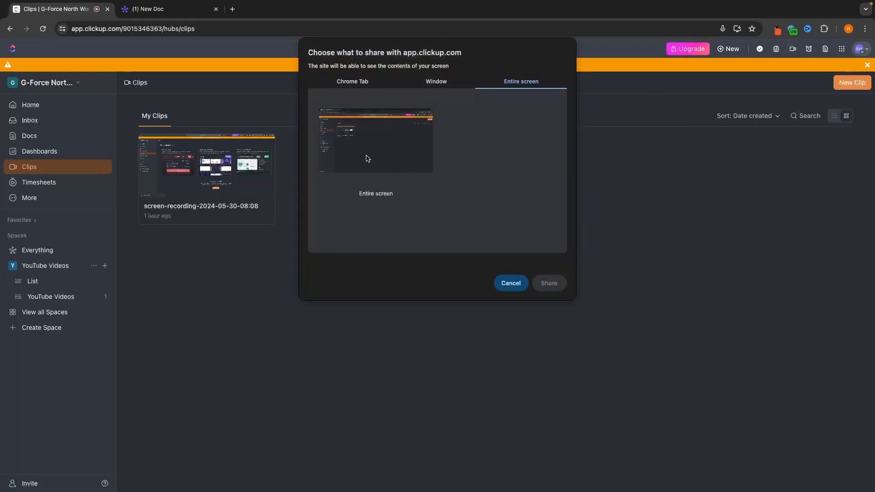
click(550, 284)
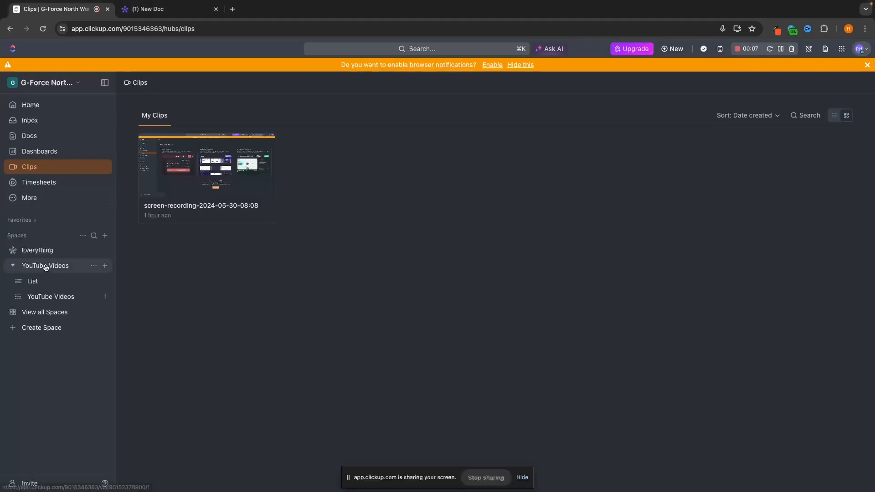
Step: Open the List in the YouTube Videos space
click(45, 265)
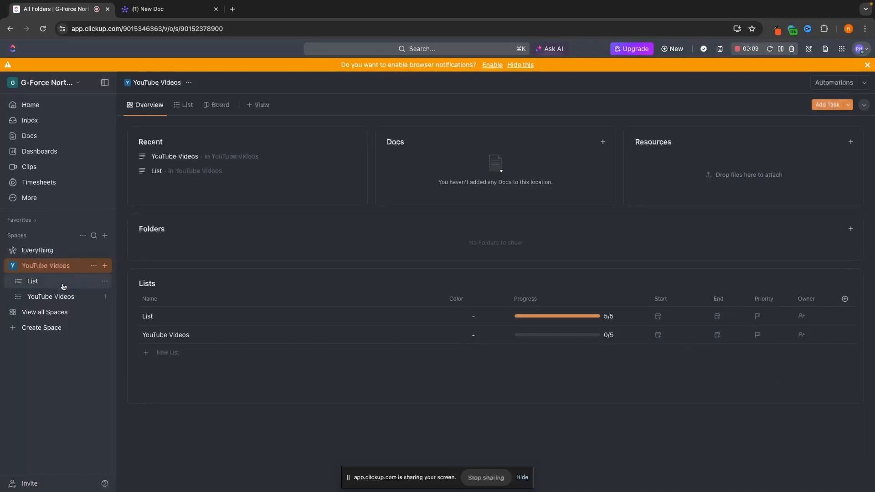
click(51, 297)
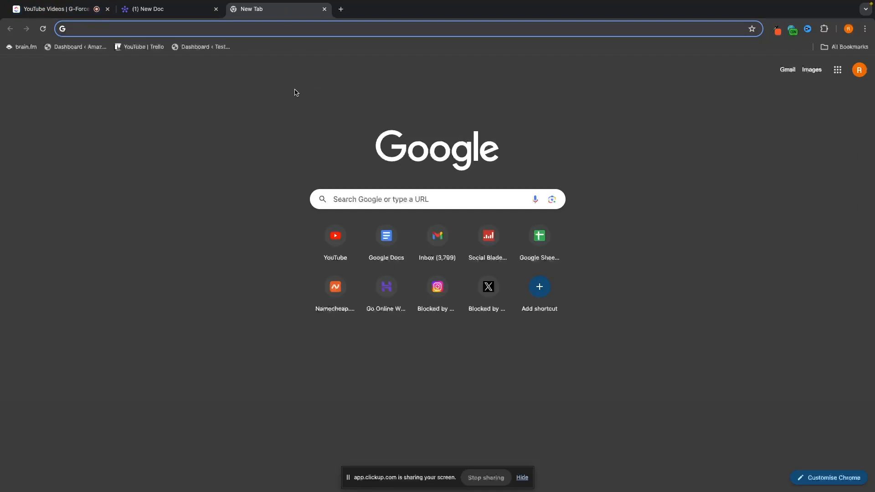
mouse_move(291, 94)
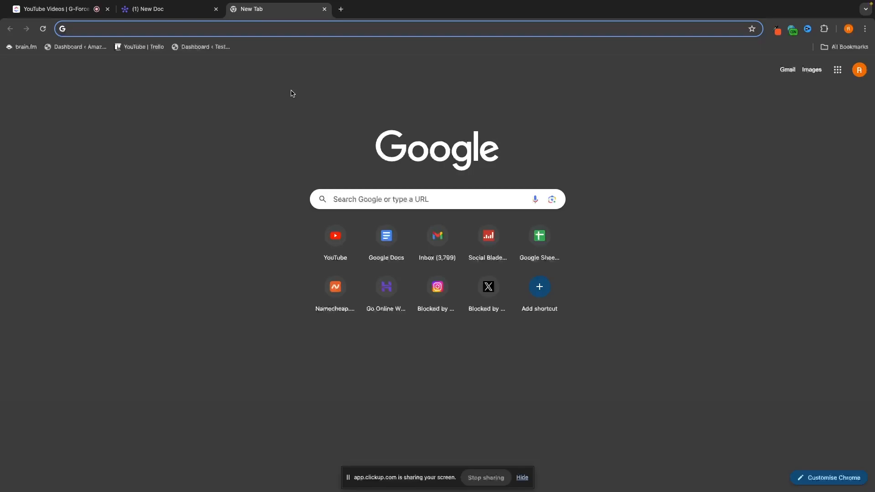
mouse_move(302, 271)
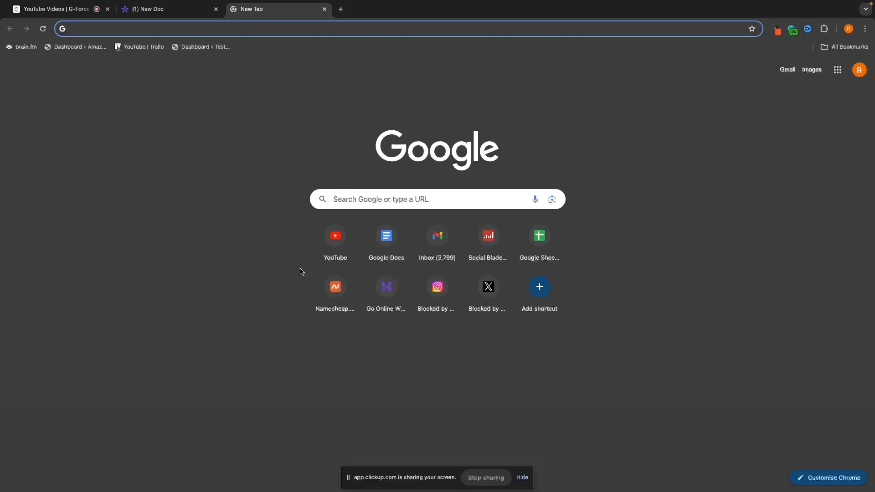
Step: Switch back to the ClickUp tab showing the YouTube Videos list
click(55, 8)
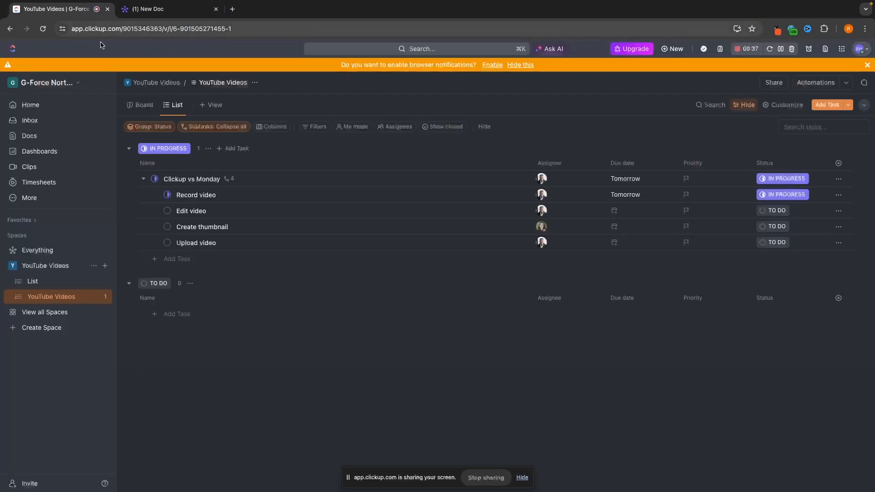